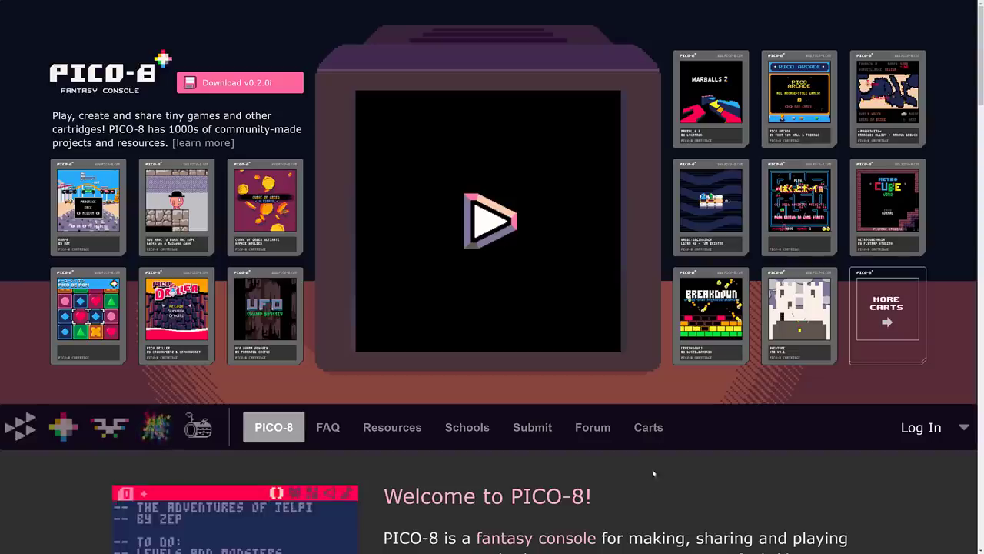
Scroll the pico-8.com homepage past Specifications and Creative Tools to the Get PICO-8 section
scroll(down, 3)
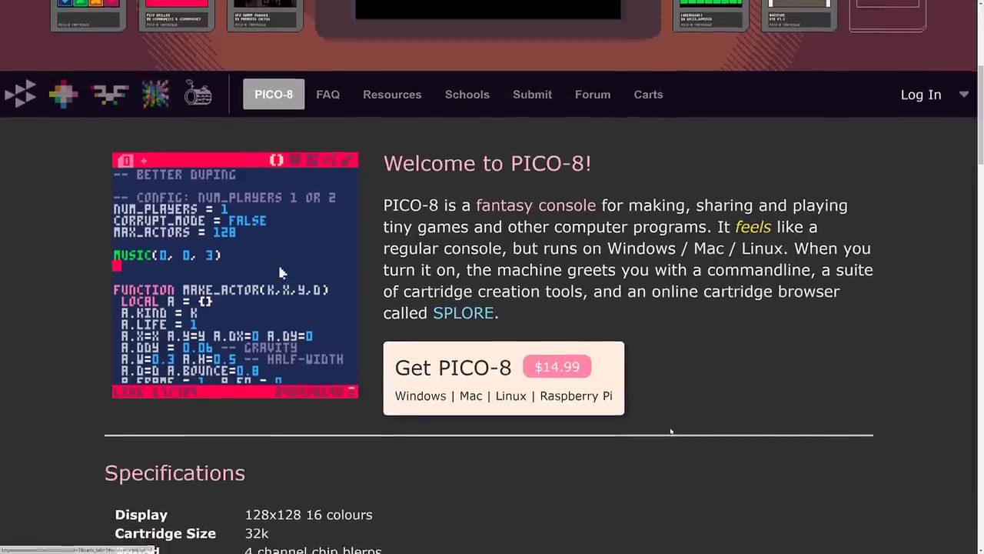
scroll(down, 3)
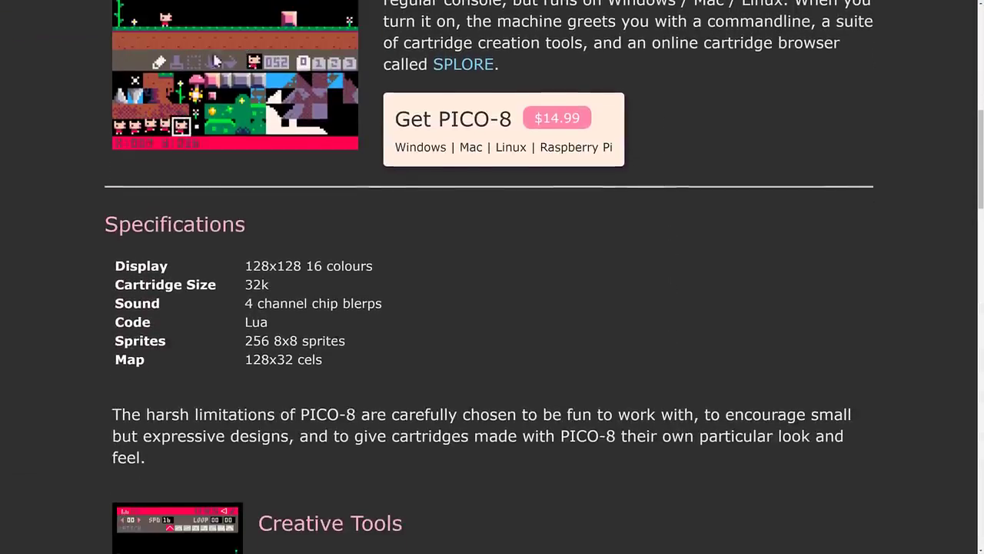
scroll(down, 3)
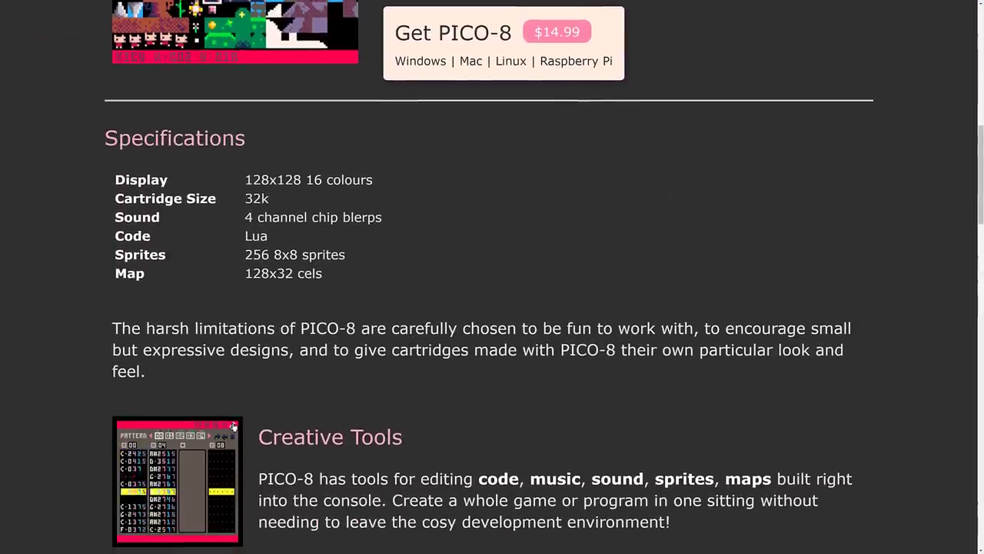
scroll(down, 3)
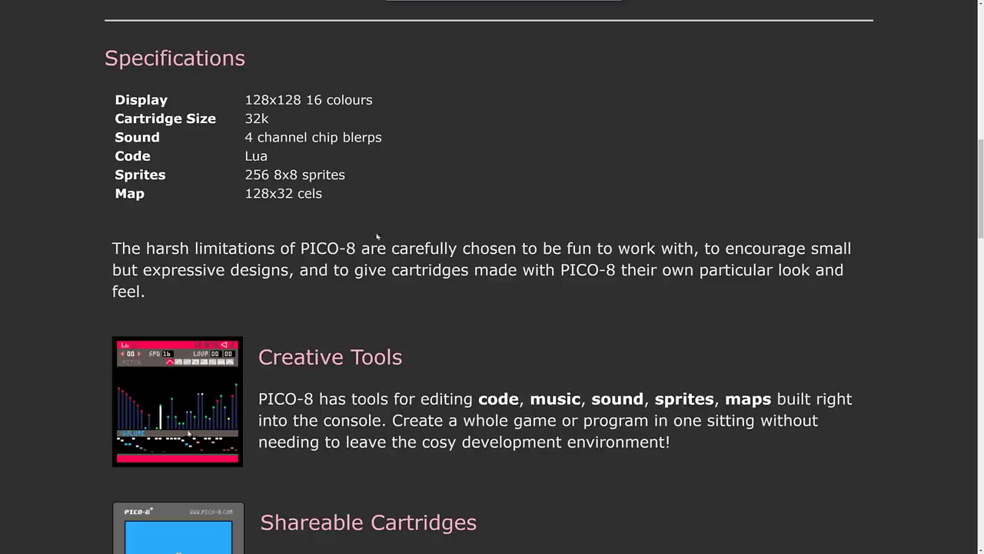
scroll(down, 3)
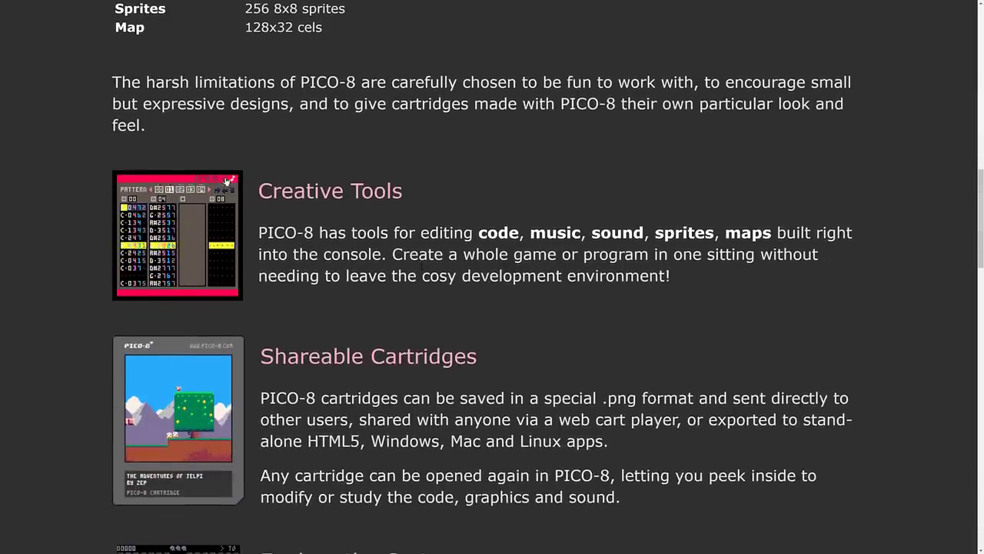
scroll(down, 3)
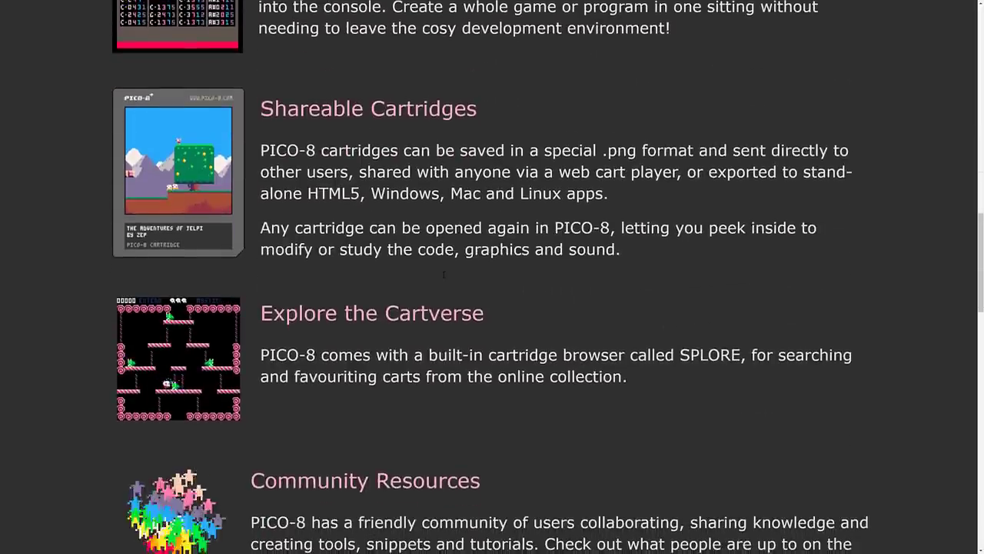
scroll(down, 3)
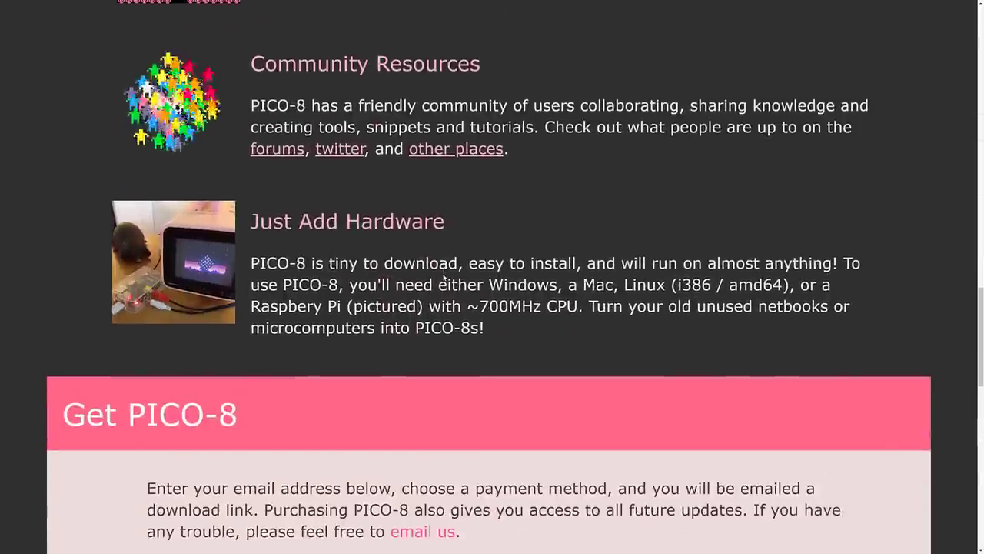
scroll(down, 3)
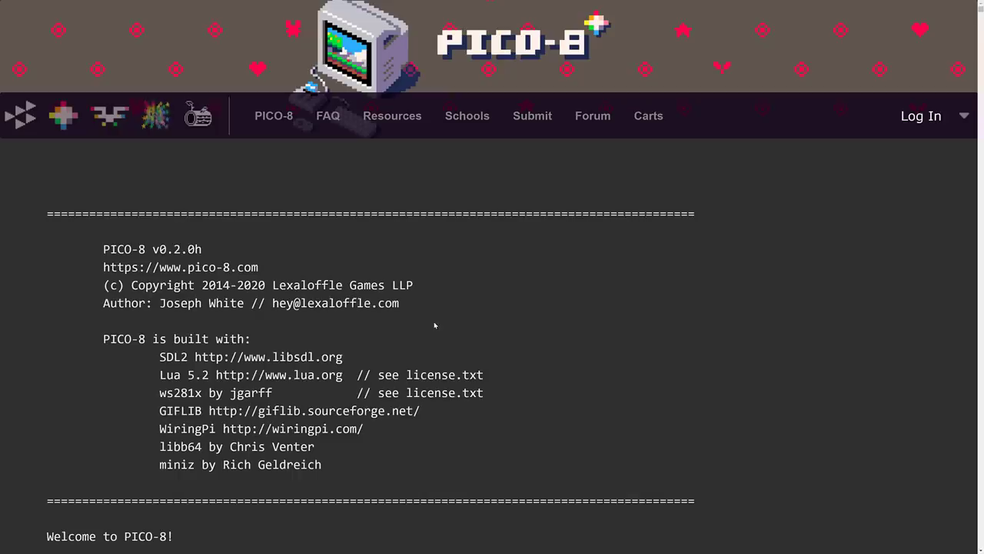
Scroll the pico-8.txt manual through Keys, Specs, switches and Exporters to Uploading to itch.io
scroll(down, 3)
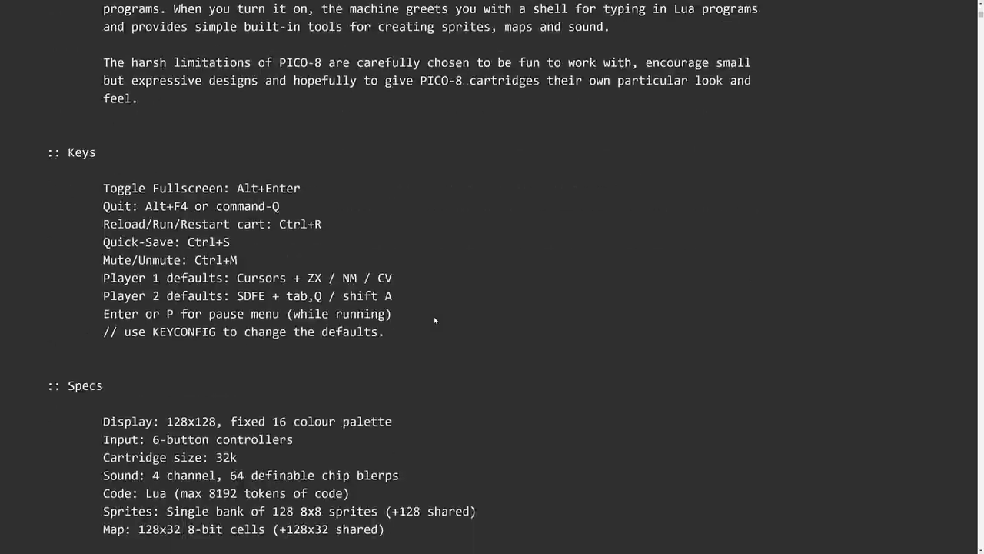
scroll(down, 3)
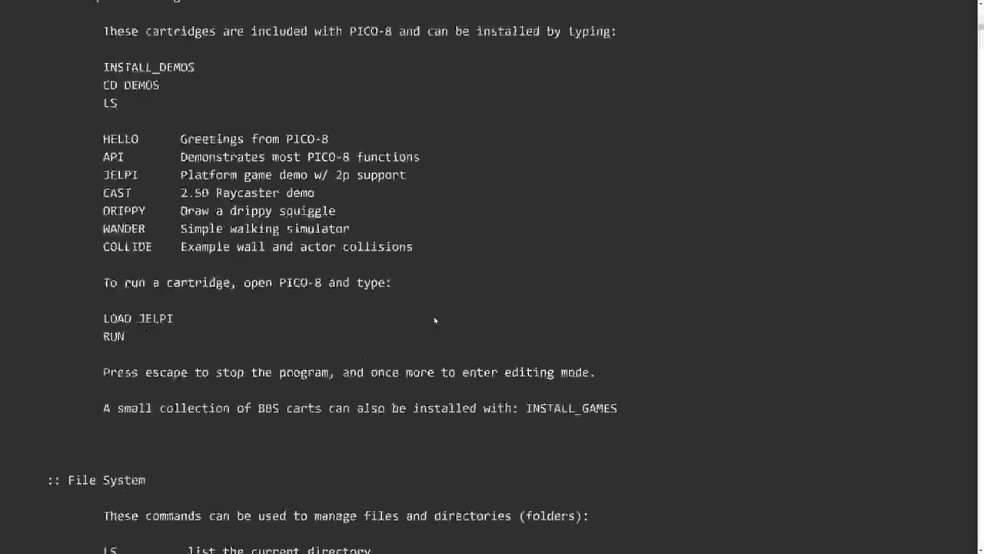
scroll(down, 3)
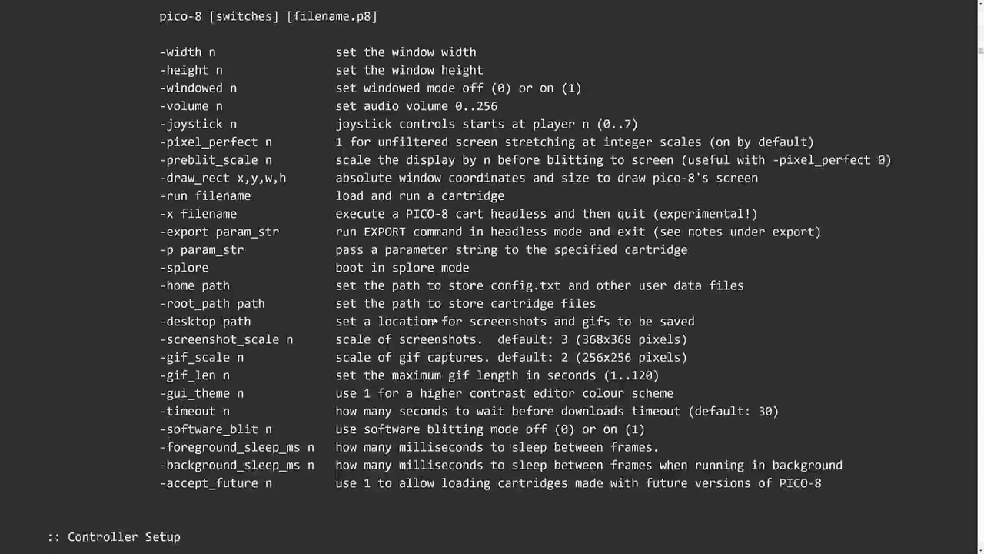
scroll(down, 3)
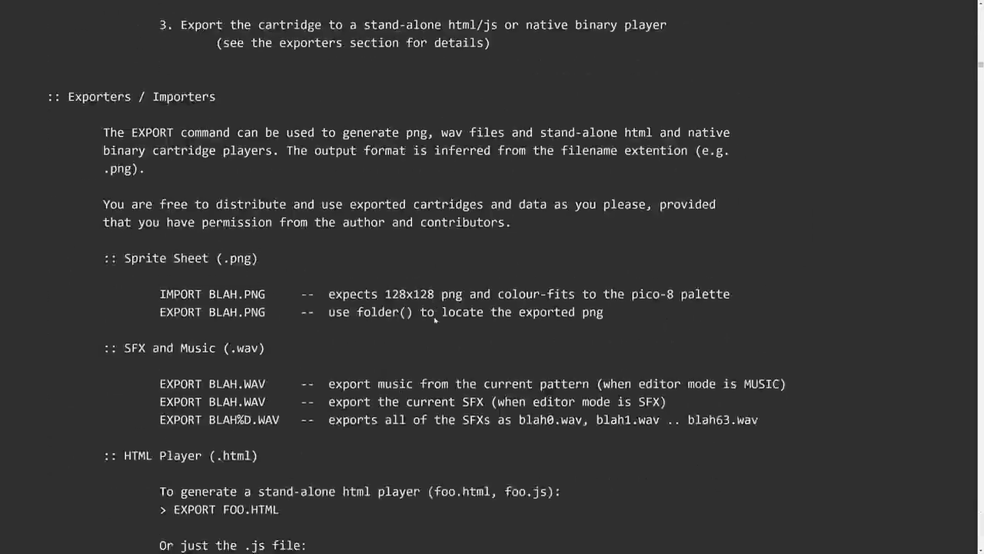
scroll(down, 3)
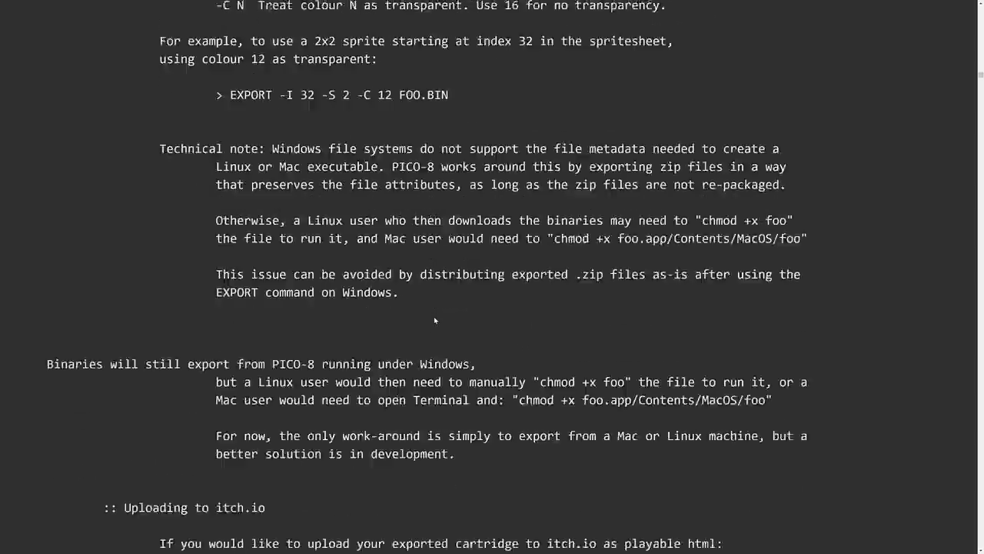
scroll(down, 3)
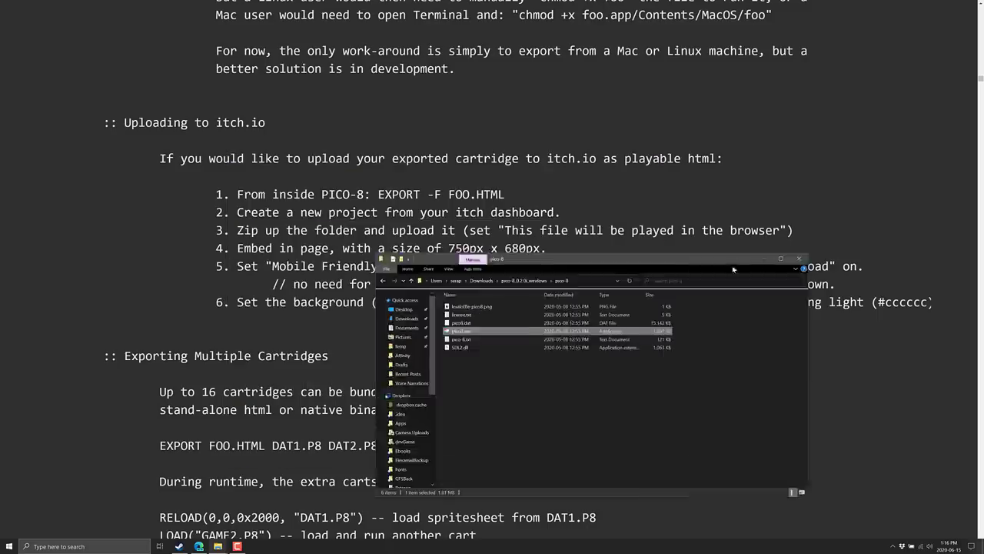
Reposition and maximize the Explorer window, then launch pico8.exe from the pico-8 folder
drag(592, 259, 480, 371)
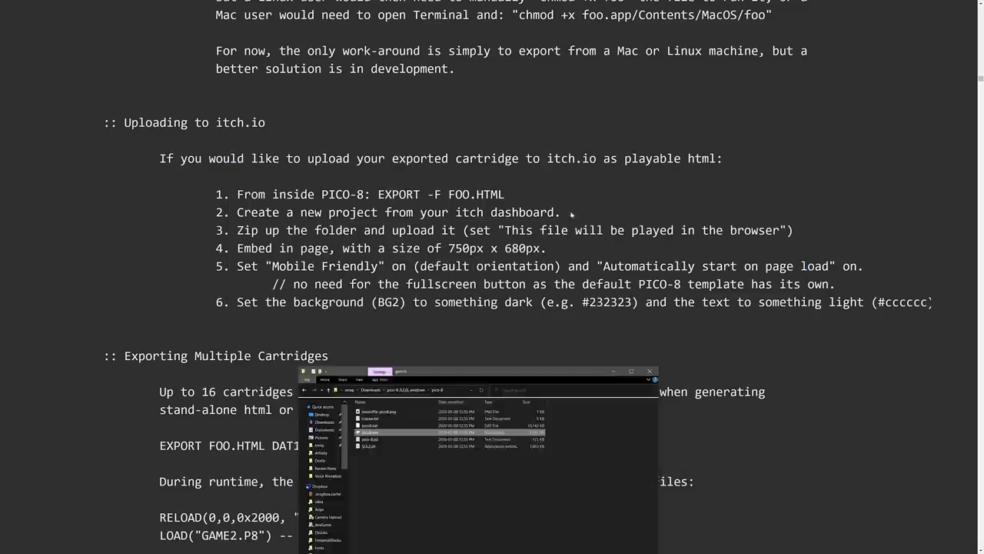
click(638, 371)
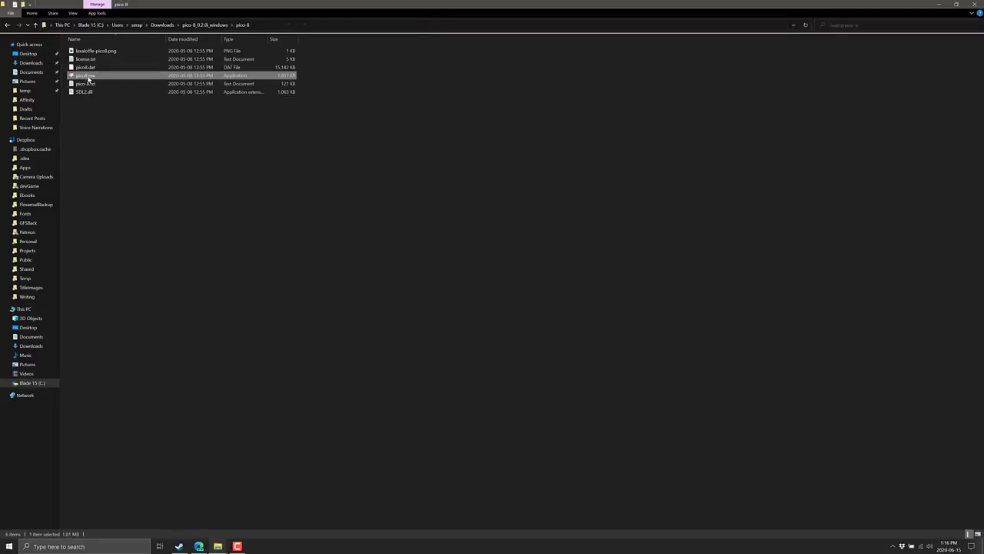
double_click(85, 73)
text(HELP)
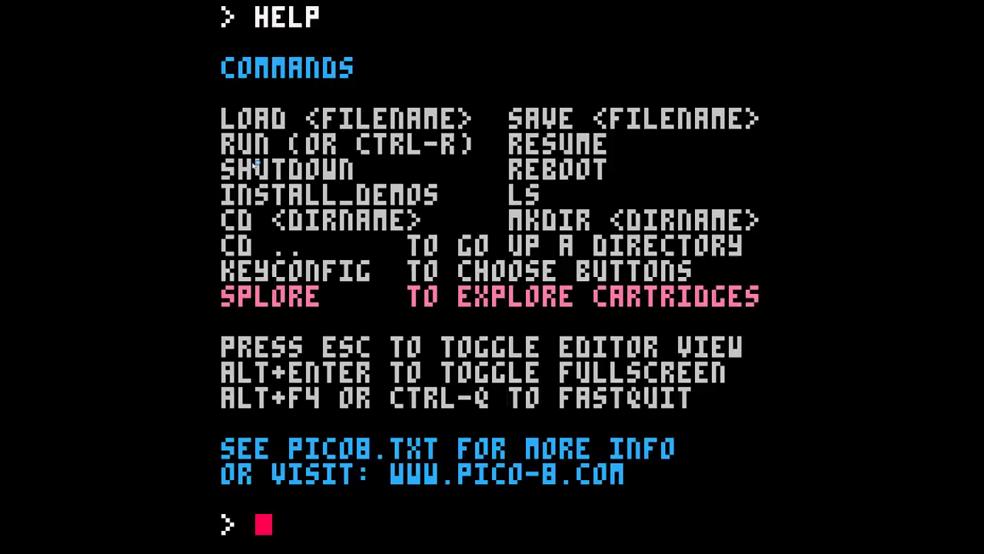
Leave the console's HELP listing for the empty code editor
key(Escape)
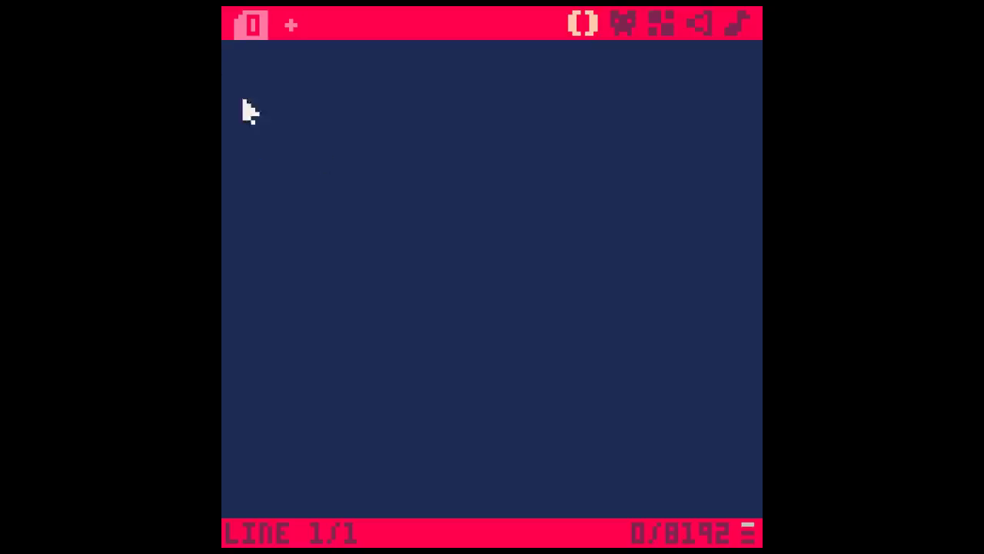
mouse_move(416, 126)
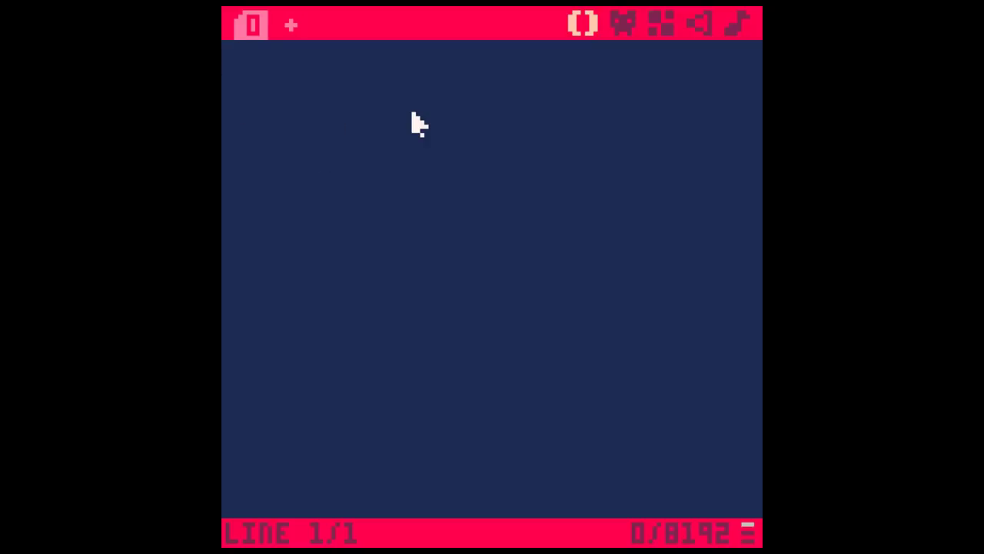
text(PRINT "♥ELL)
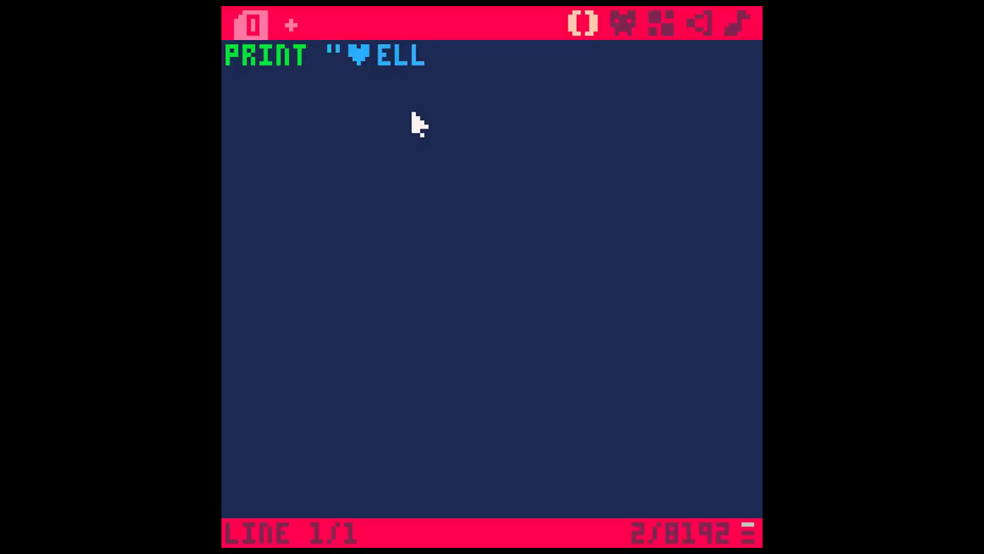
text(O)
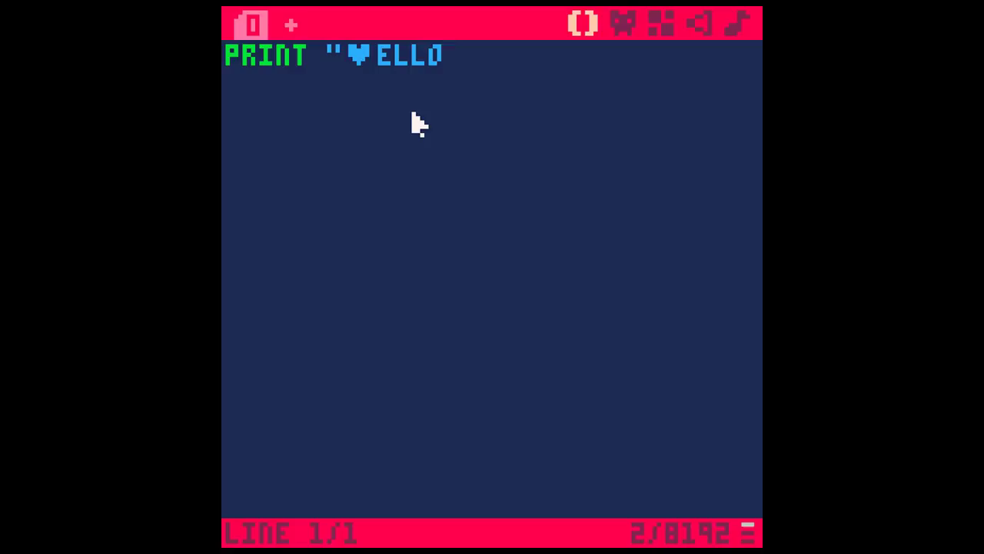
text(")
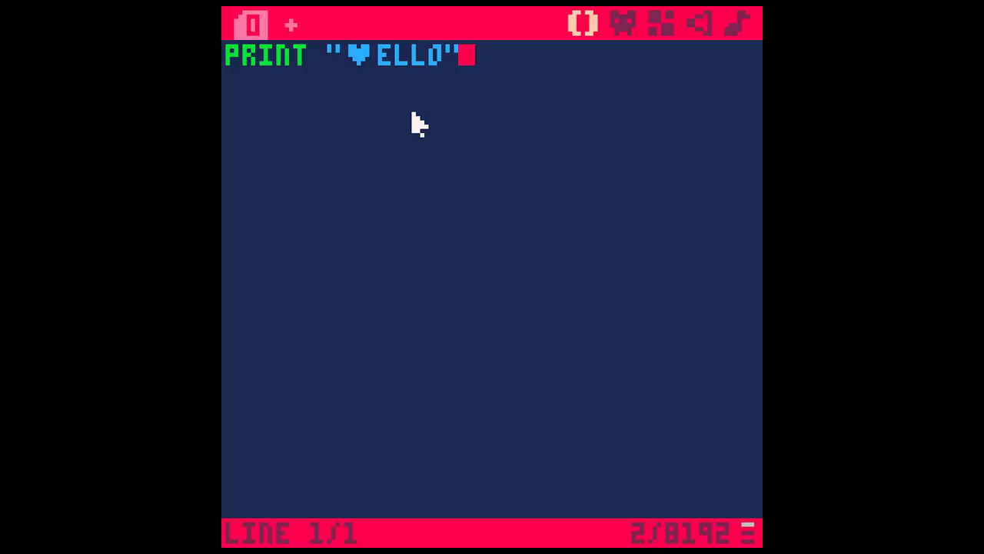
click(290, 25)
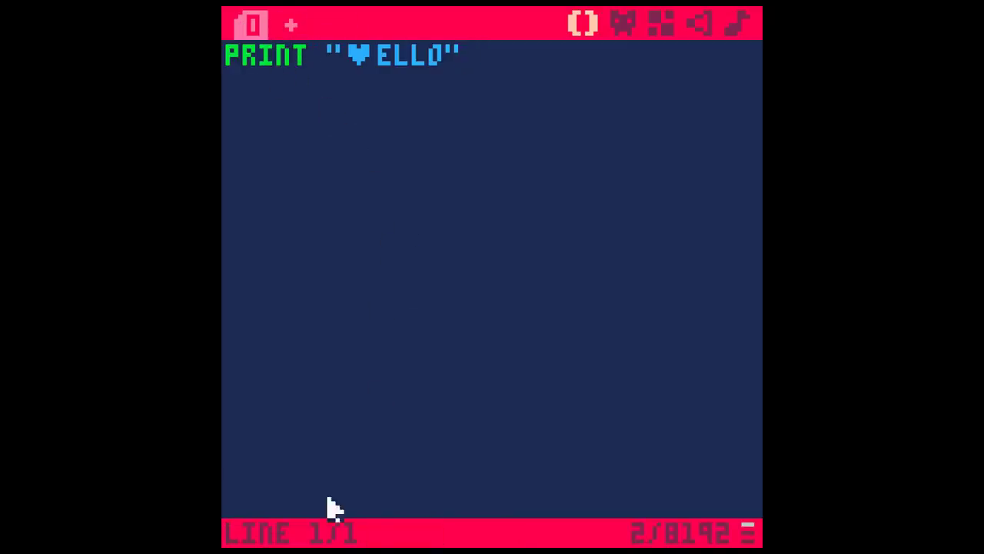
mouse_move(581, 31)
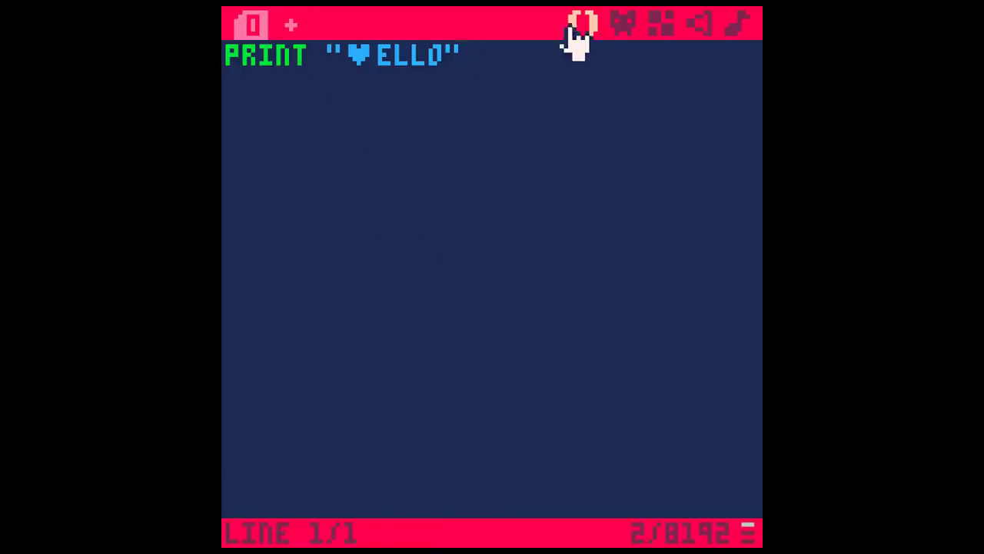
mouse_move(582, 30)
text( ◆)
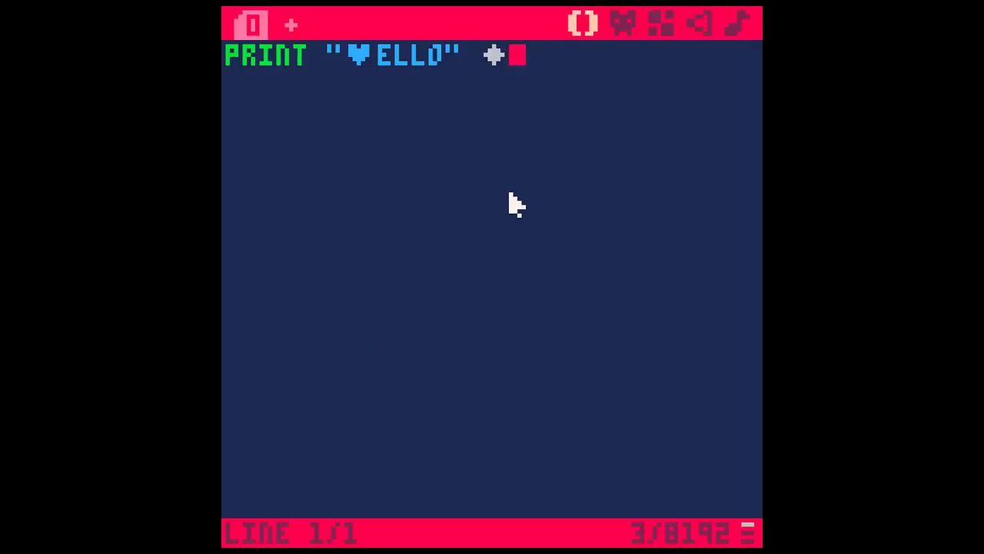
key(Backspace)
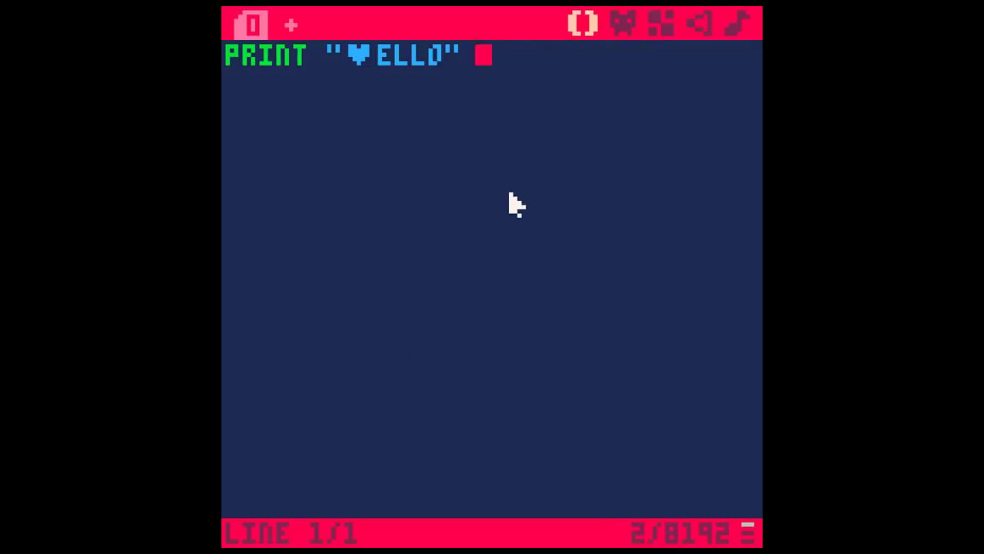
text(PRINT)
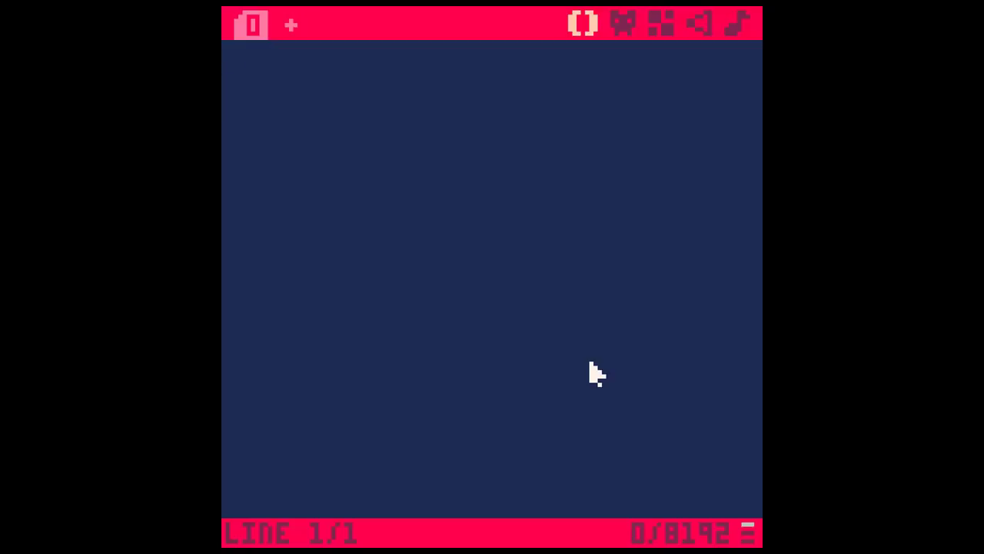
mouse_move(604, 94)
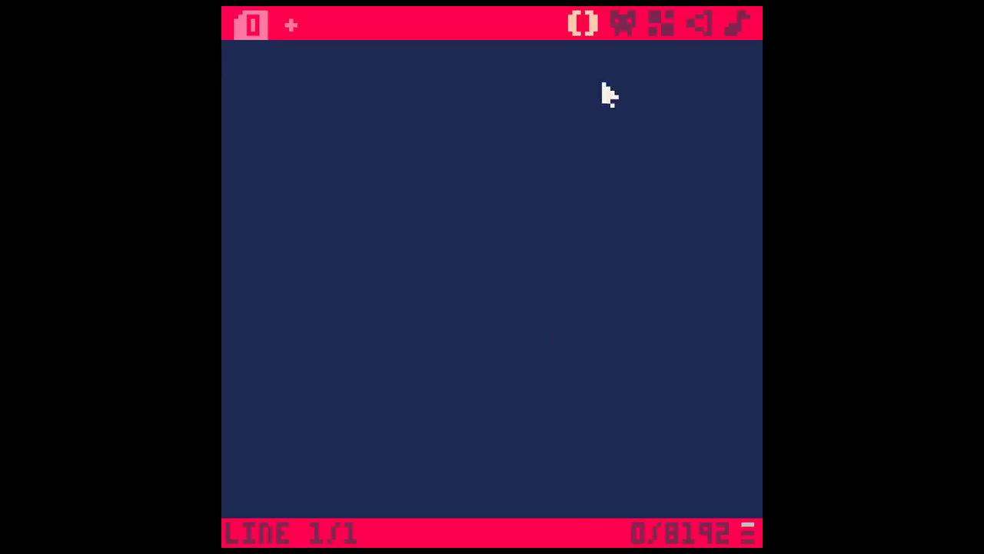
mouse_move(623, 28)
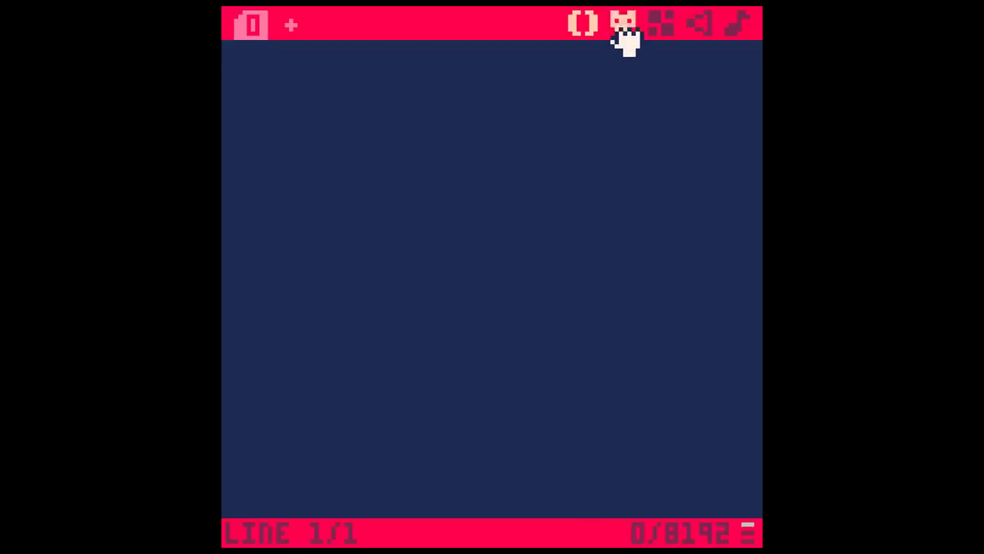
Paint a green tree with a brown trunk in sprite slot 002 beside the red sprite 1
click(625, 25)
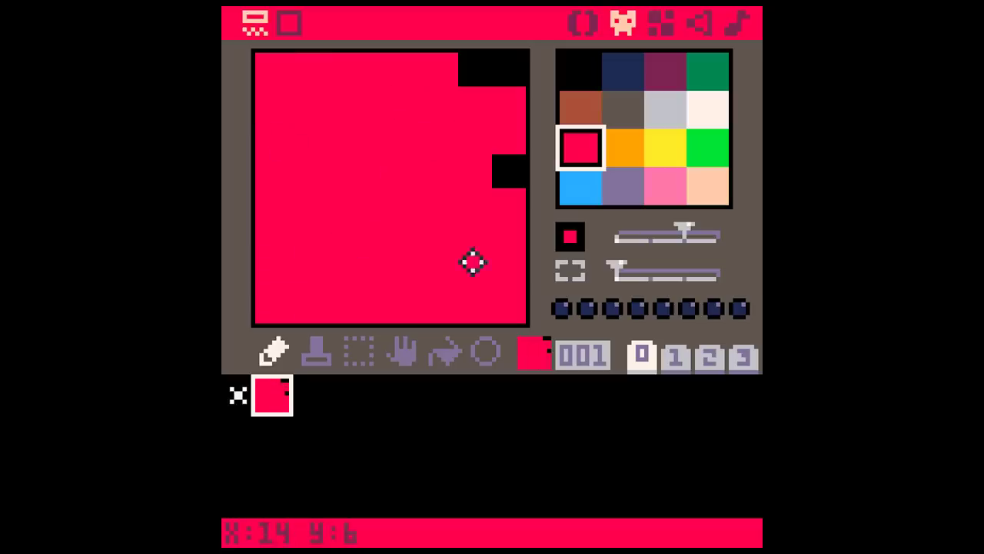
click(580, 107)
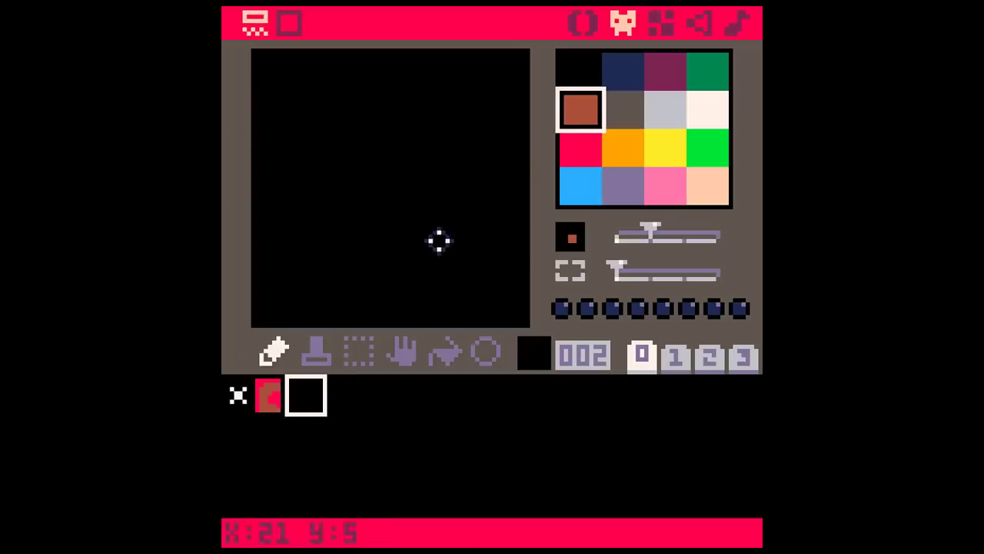
click(711, 70)
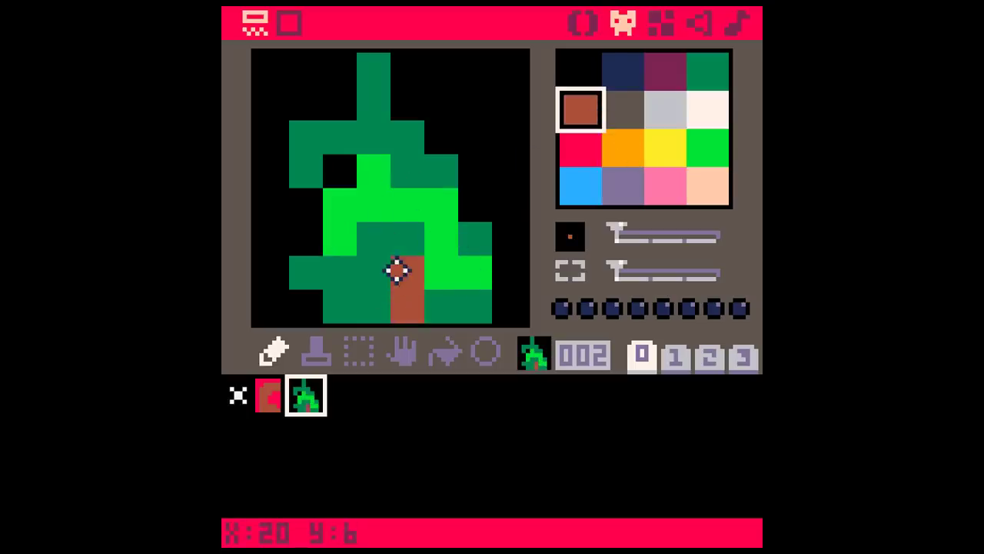
click(398, 311)
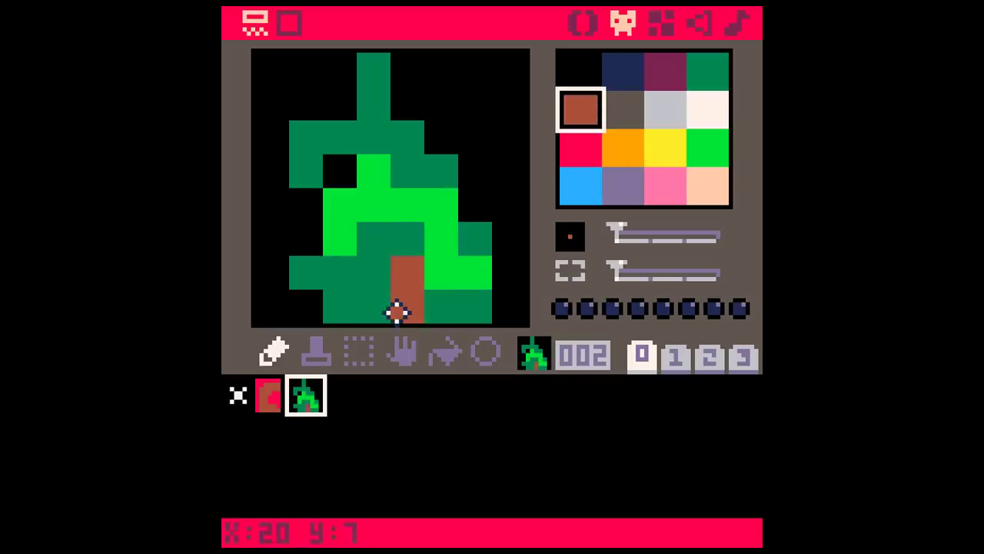
mouse_move(382, 269)
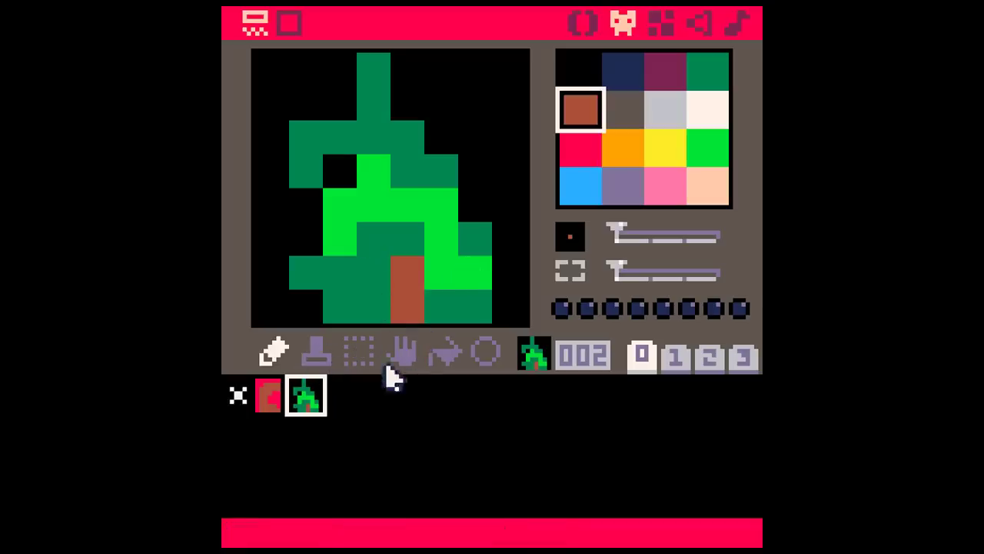
mouse_move(449, 356)
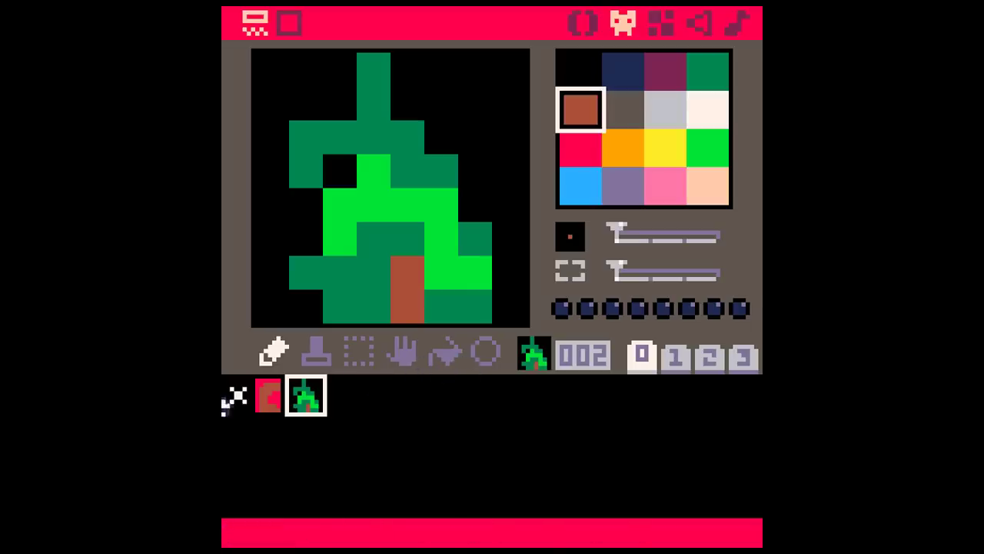
click(483, 352)
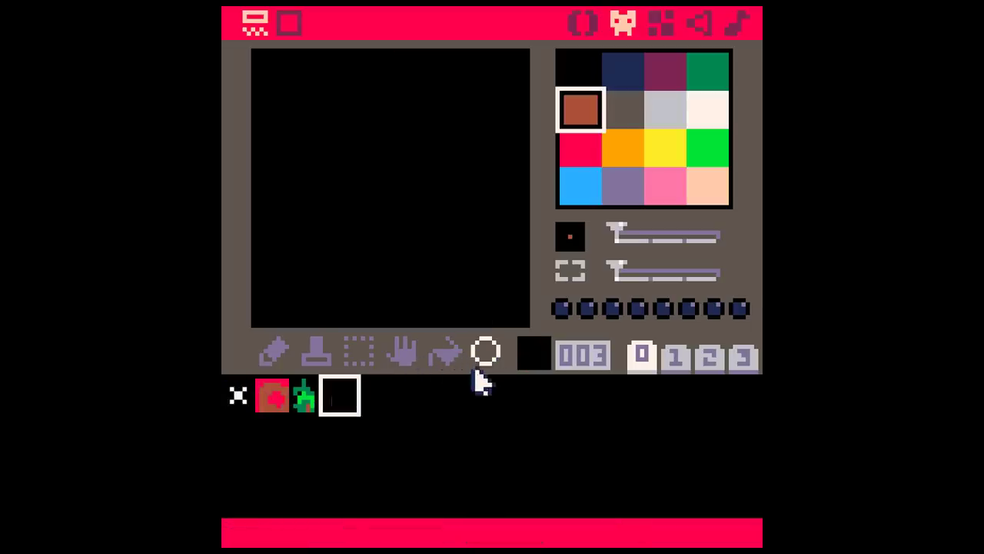
Draw a round ball in sprite slot 003 with the circle tool
click(581, 147)
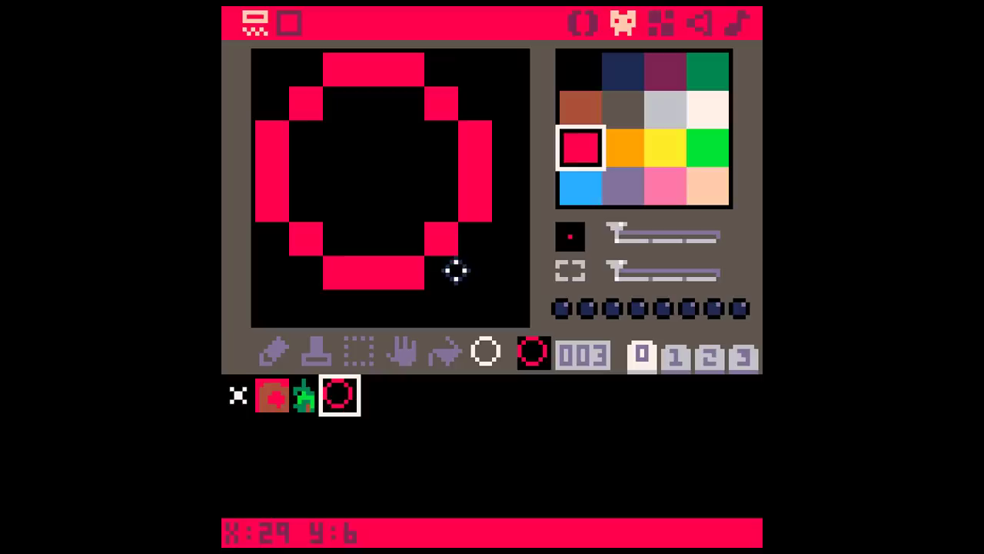
click(625, 148)
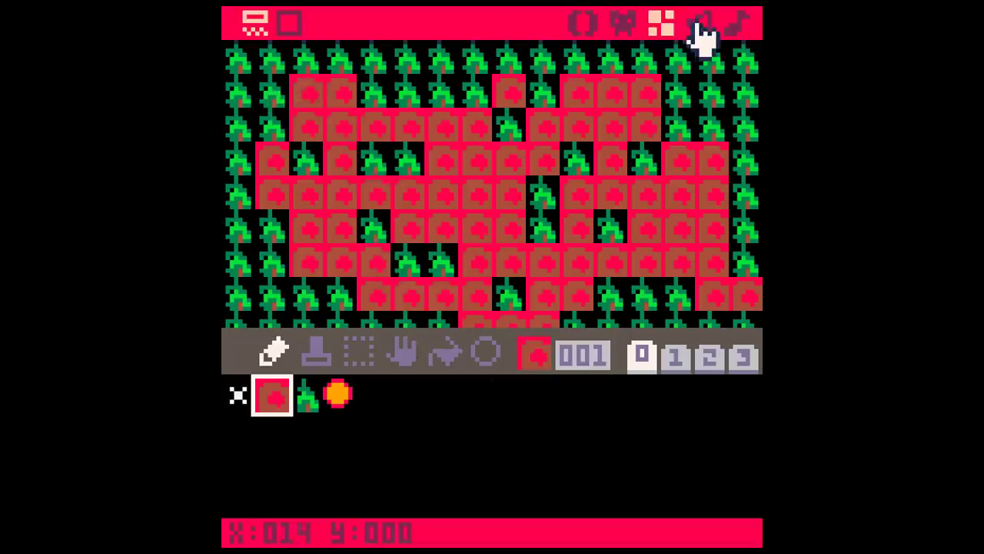
Switch from the map editor to the SFX editor
click(703, 22)
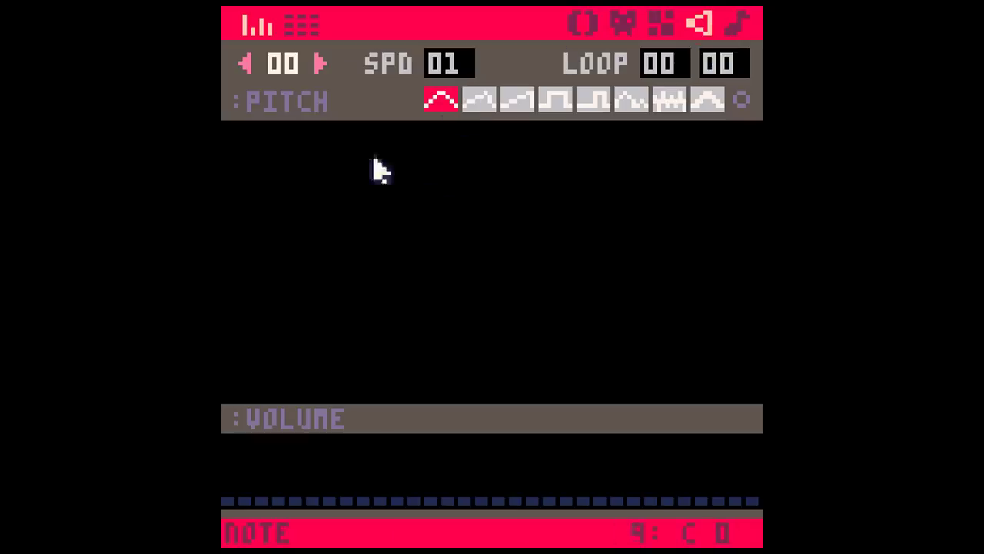
mouse_move(443, 107)
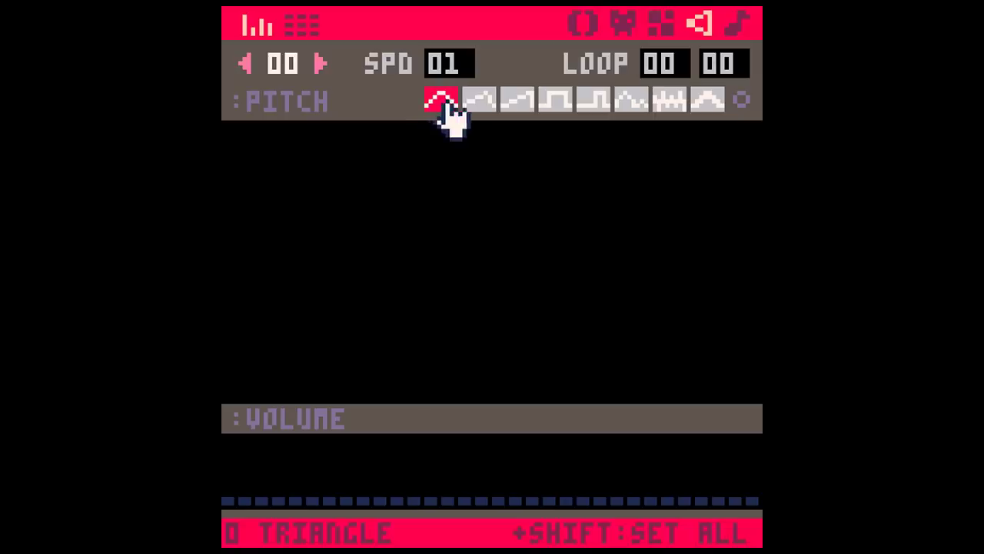
Choose a waveform and draw wavy pitch curves for SFX 00 and SFX 01
click(555, 100)
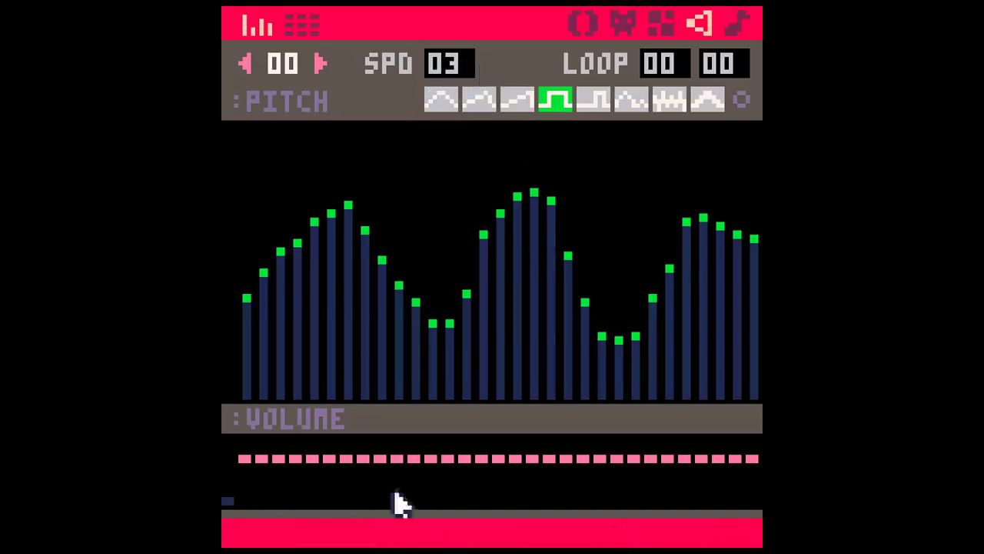
mouse_move(276, 551)
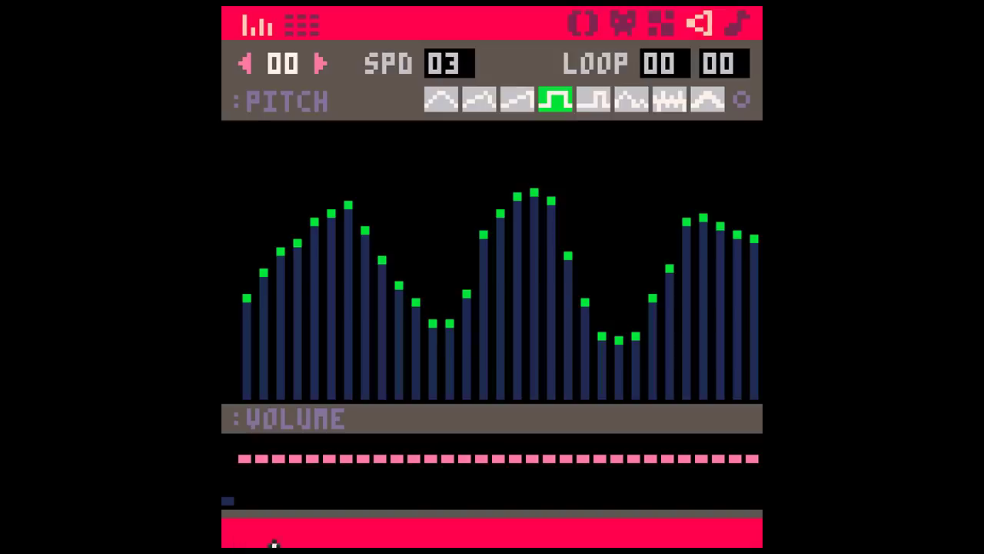
click(329, 62)
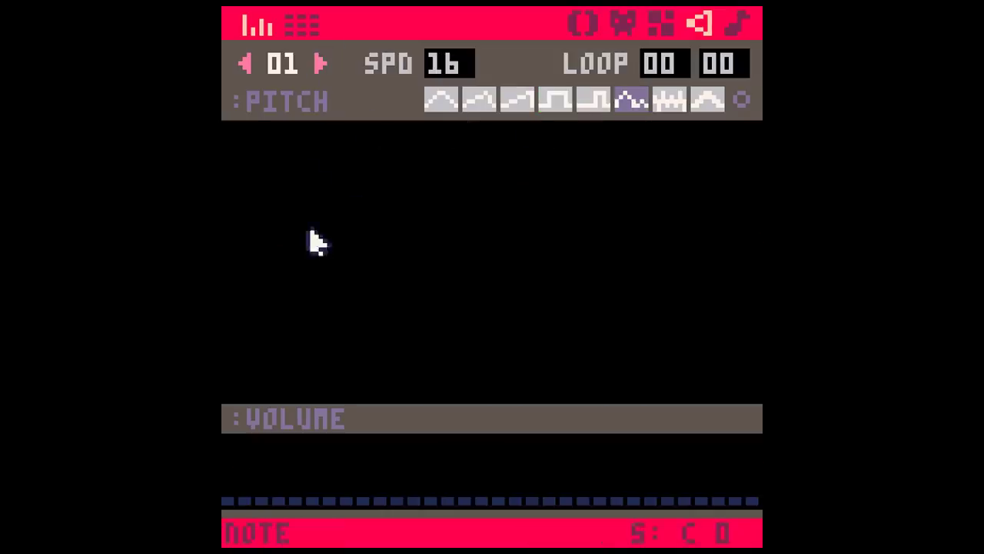
click(439, 100)
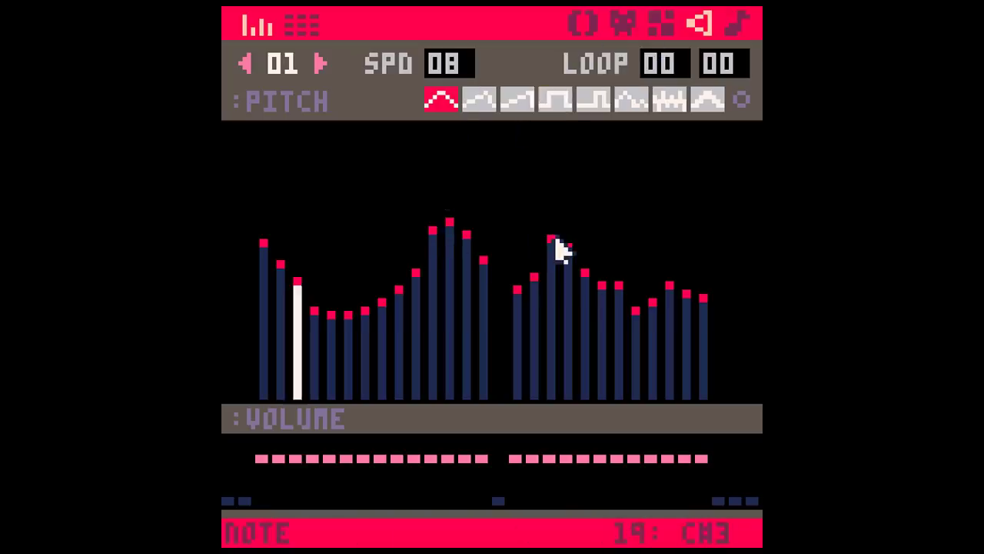
click(449, 63)
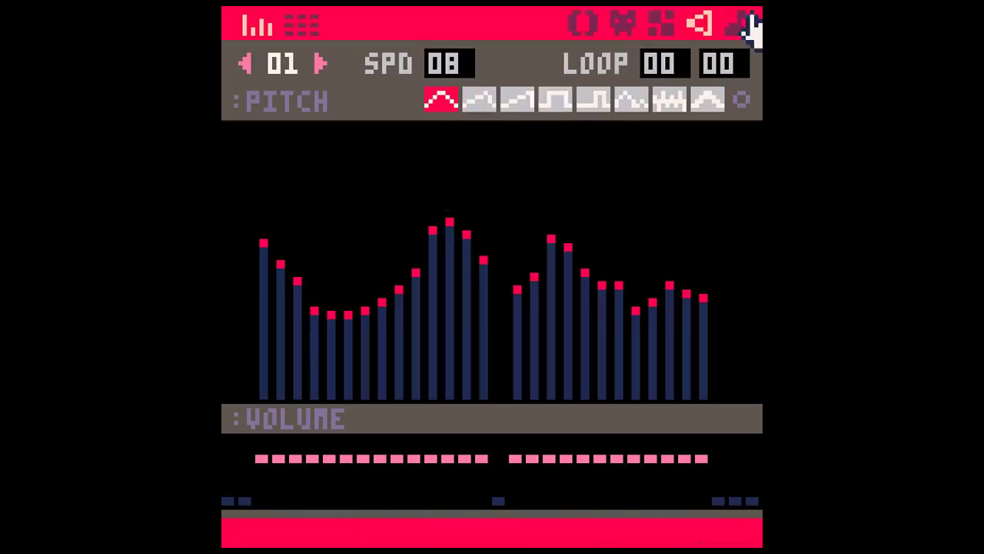
click(304, 24)
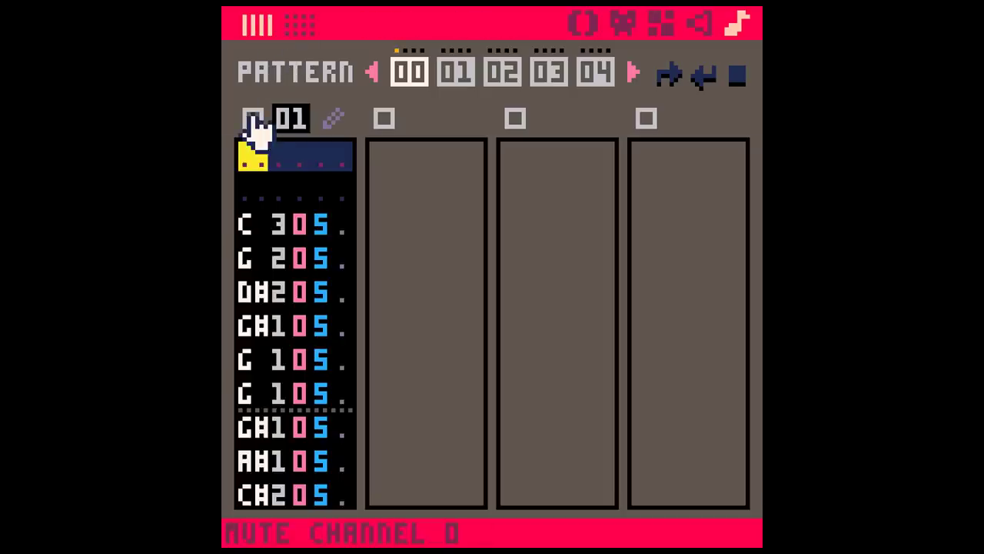
mouse_move(382, 150)
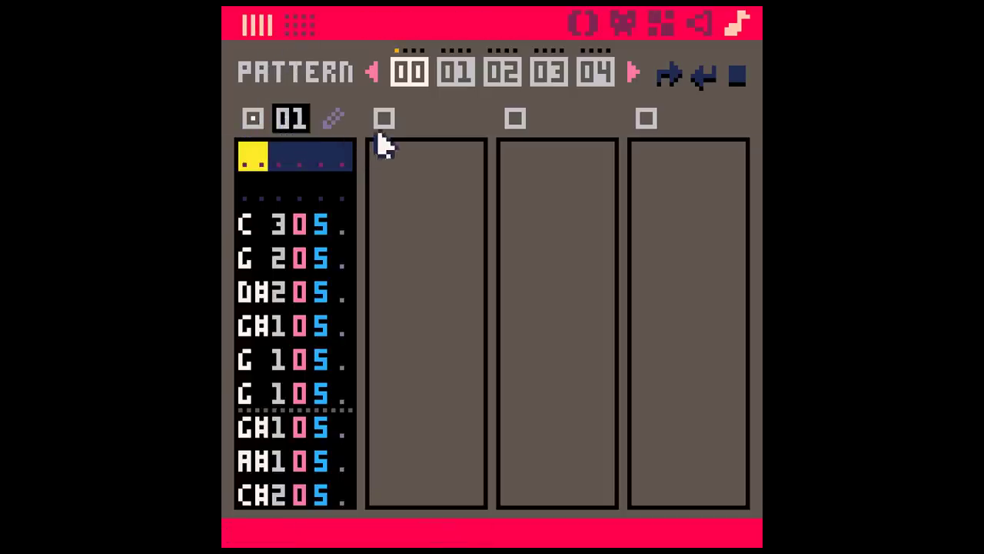
Enable channel 2 in music pattern 00 so it plays SFX 00 alongside SFX 01
click(385, 117)
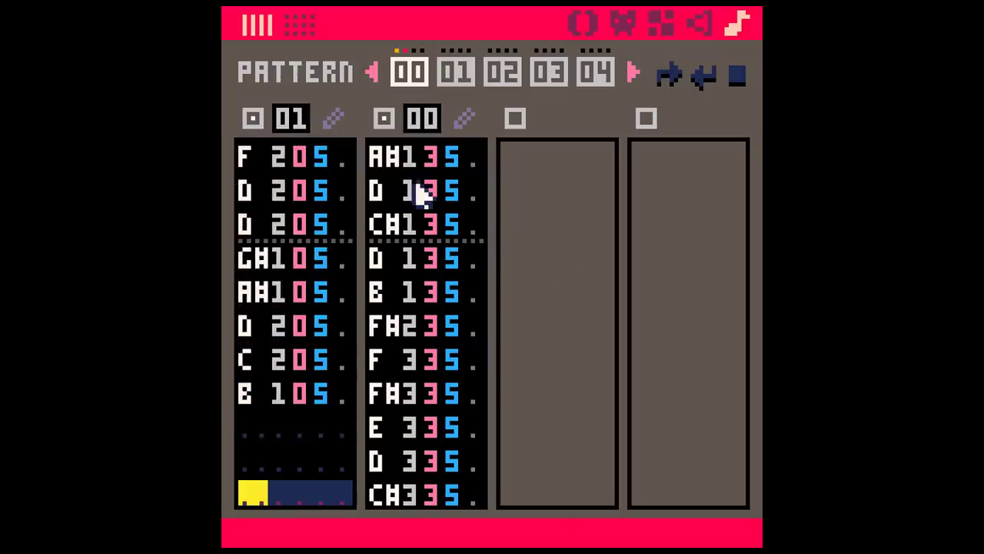
mouse_move(399, 335)
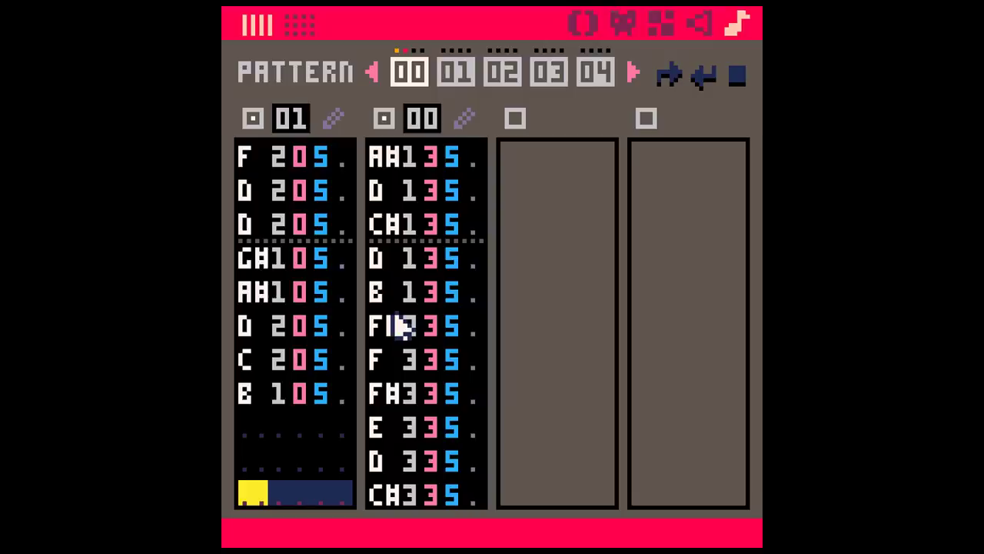
mouse_move(400, 315)
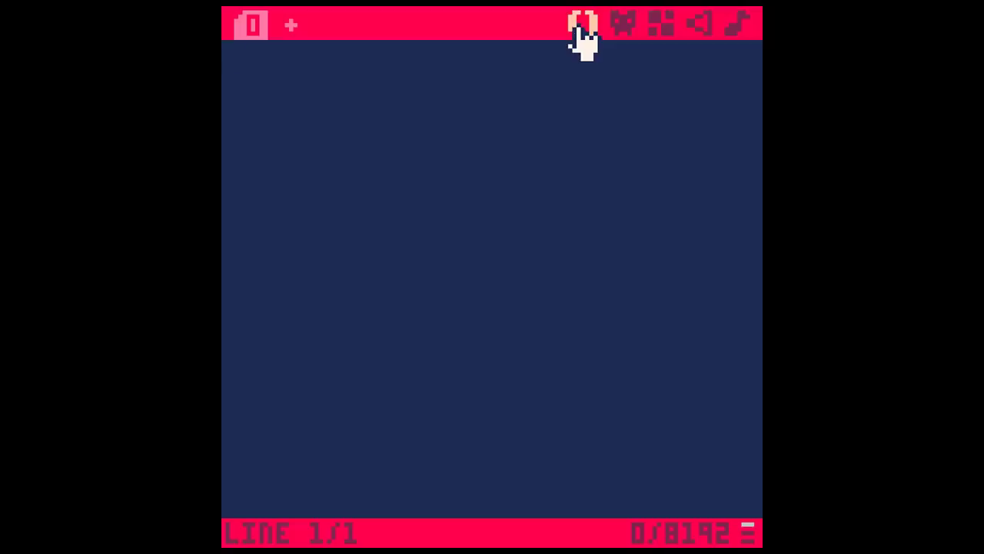
Return via the SFX tab to music pattern 00 with its two channels
click(624, 24)
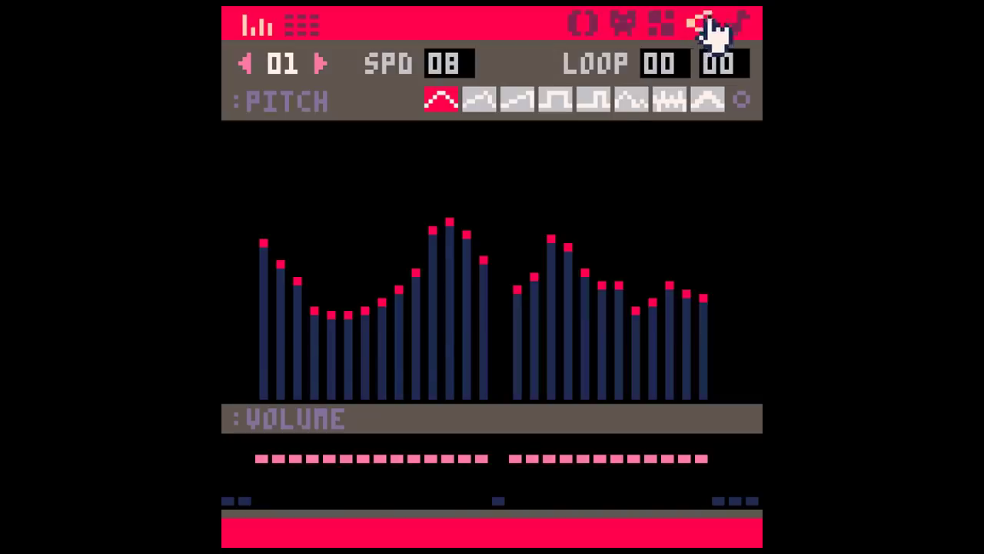
click(703, 22)
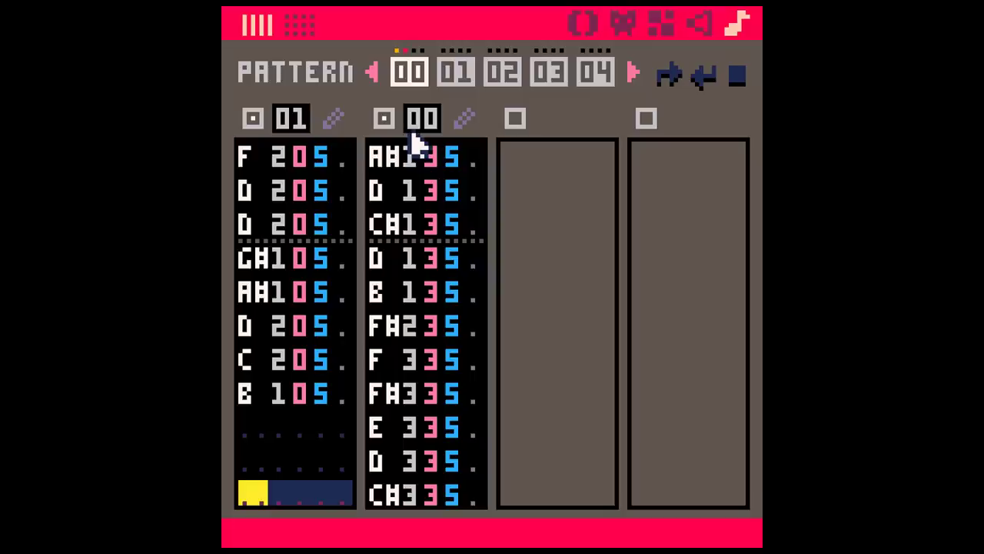
mouse_move(461, 316)
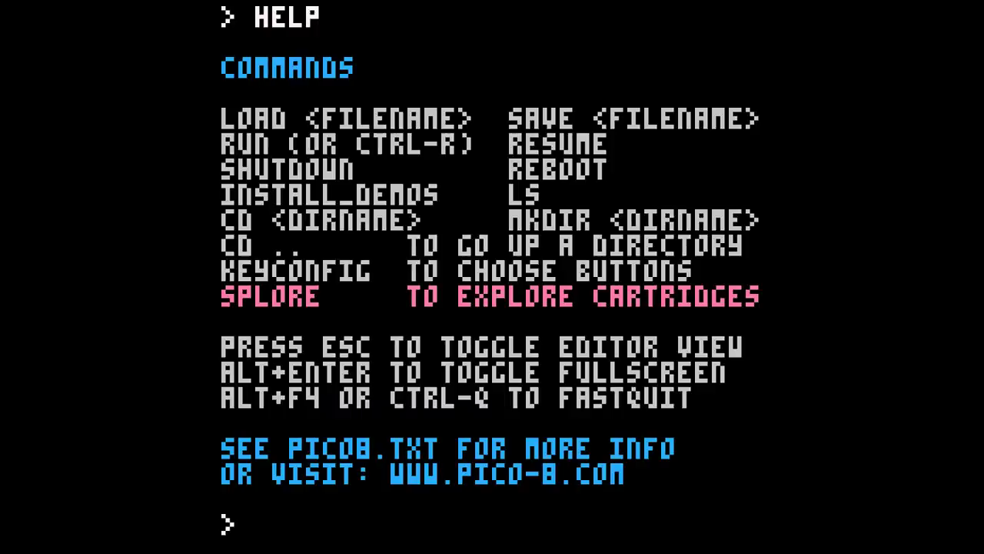
Enter the SPLORE command to launch the cartridge explorer
text(SP)
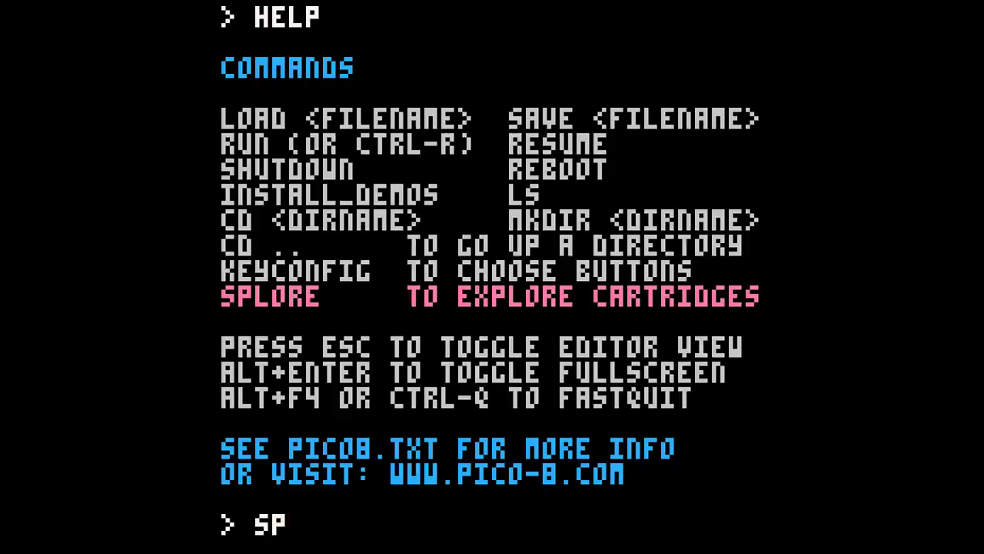
text(LORE)
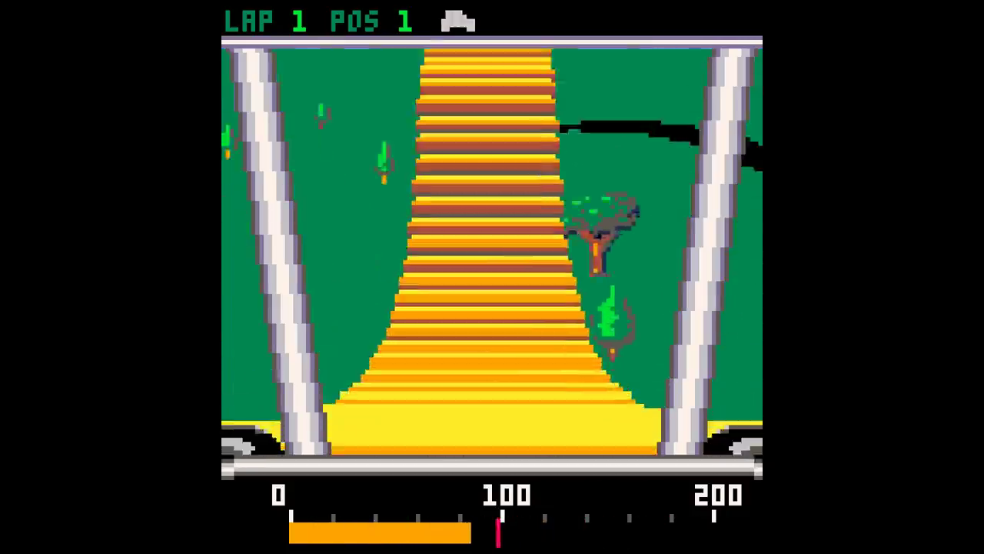
Pause the race and choose EXIT TO SPLORE to leave the racing cart
key(Escape)
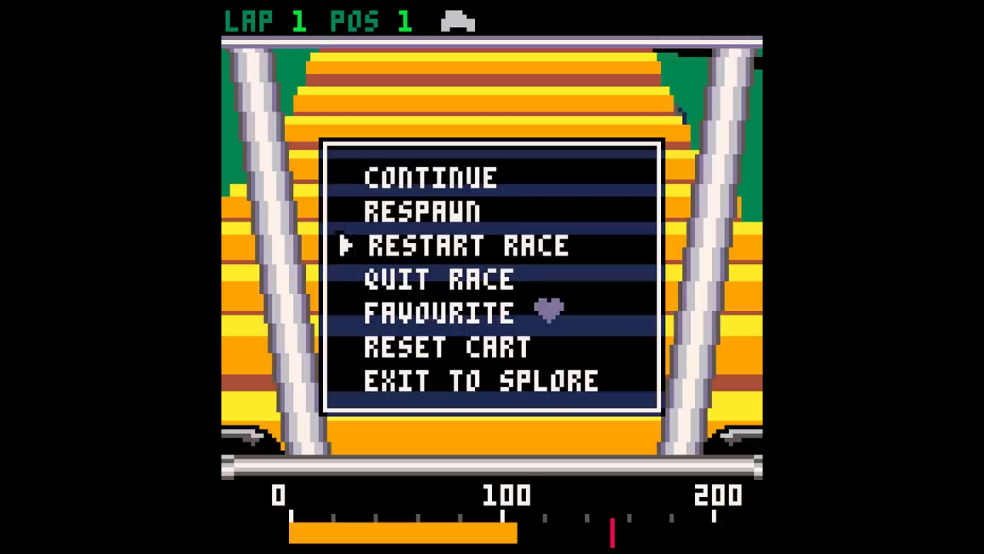
key(down)
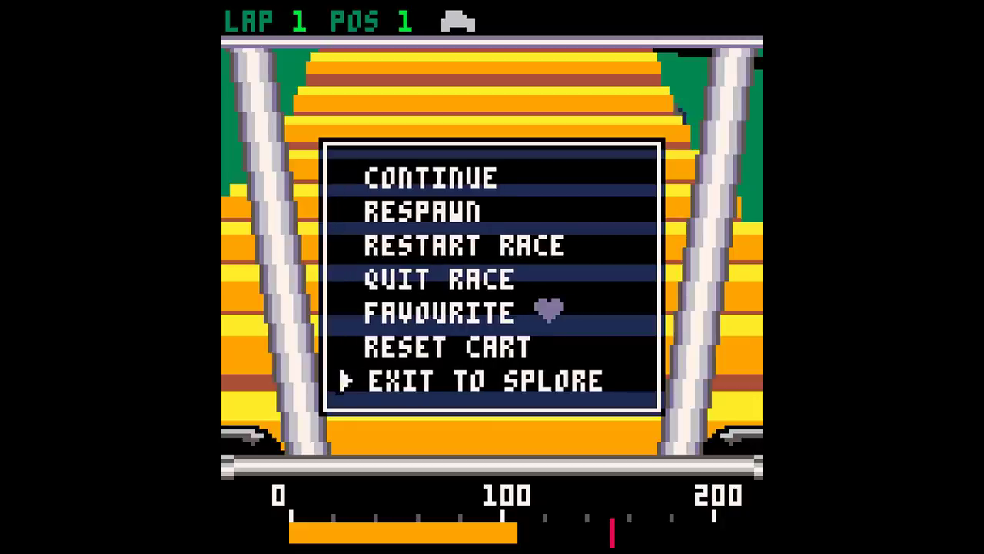
click(485, 378)
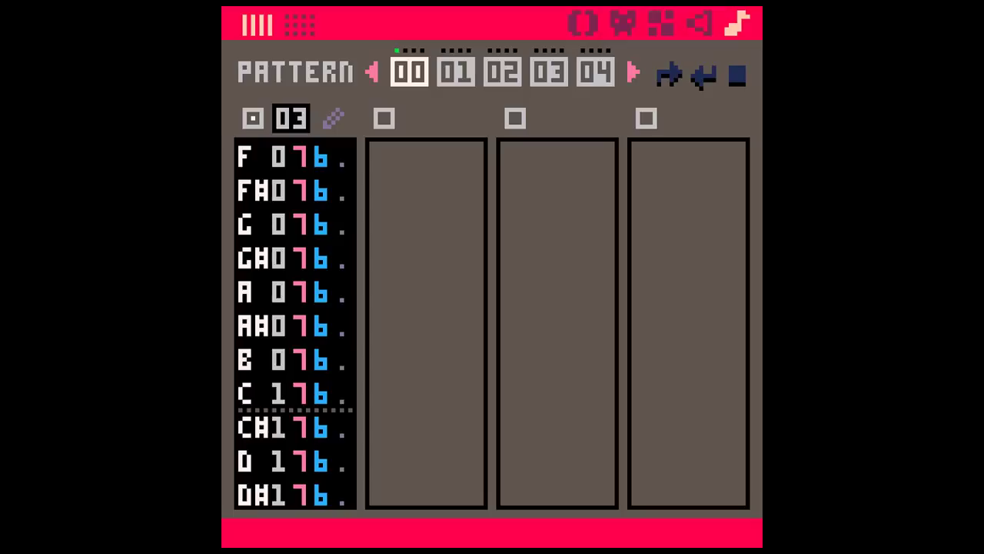
mouse_move(582, 23)
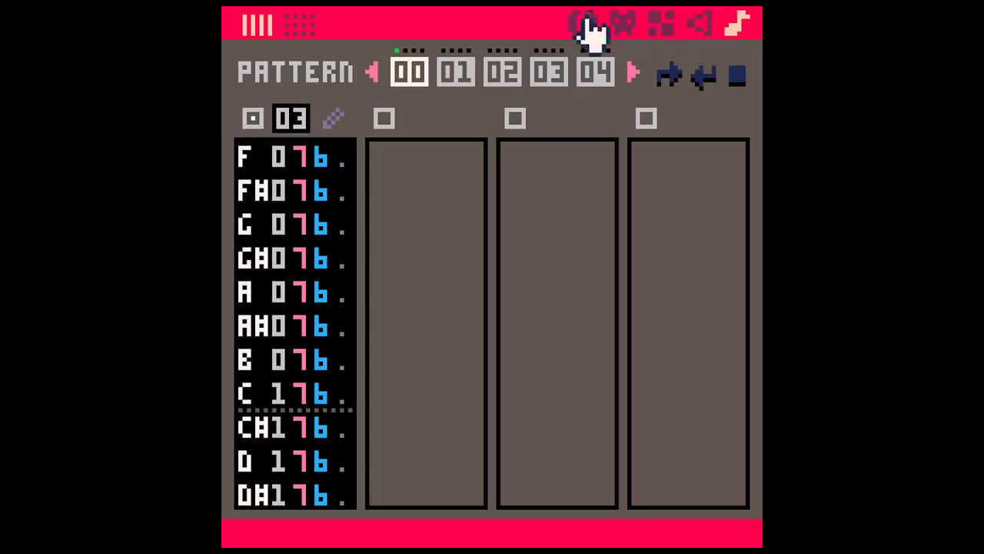
Browse the racing cart's main code, then its palette and track-generation tabs
click(581, 23)
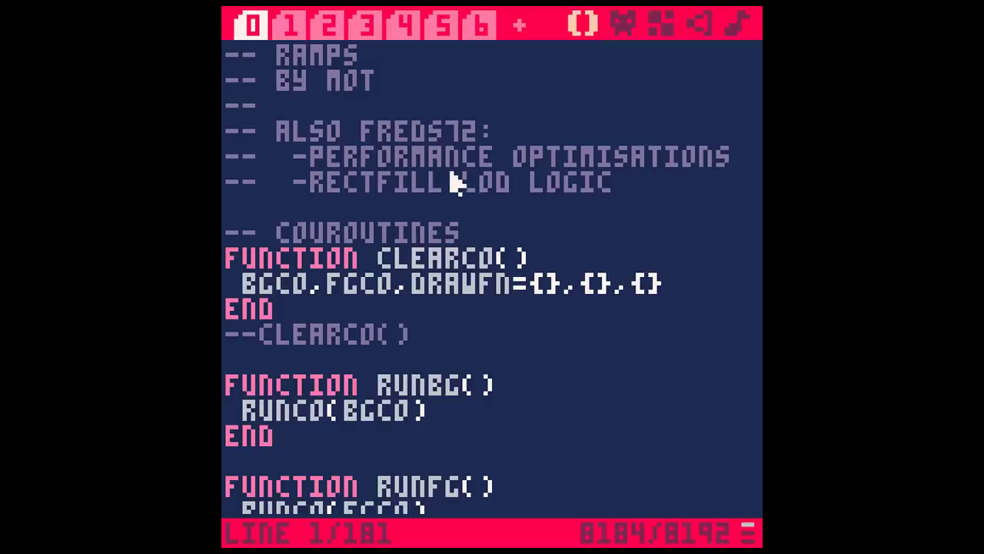
scroll(down, 3)
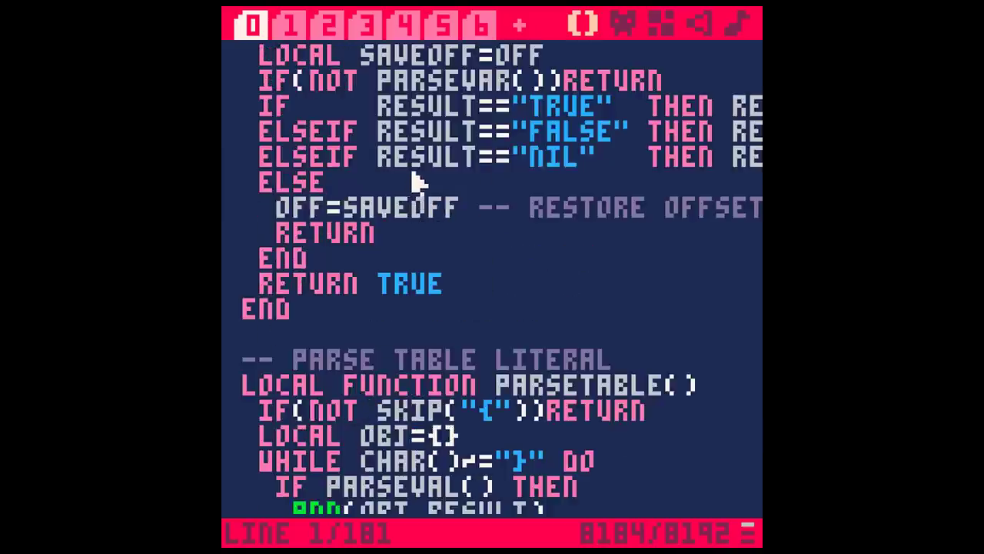
click(292, 27)
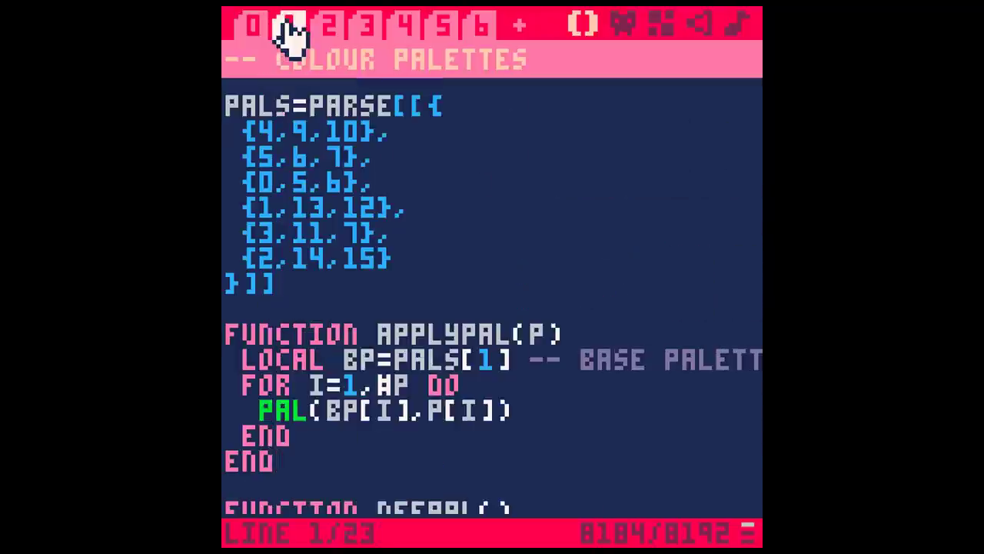
click(323, 27)
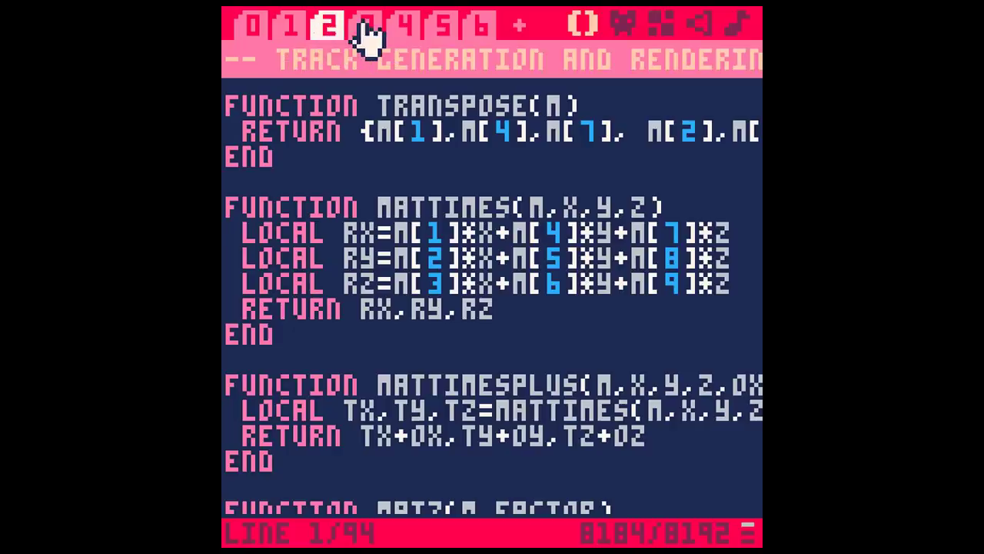
Read through tab 3's camera, bounding-volume and sprite-rendering code
click(369, 25)
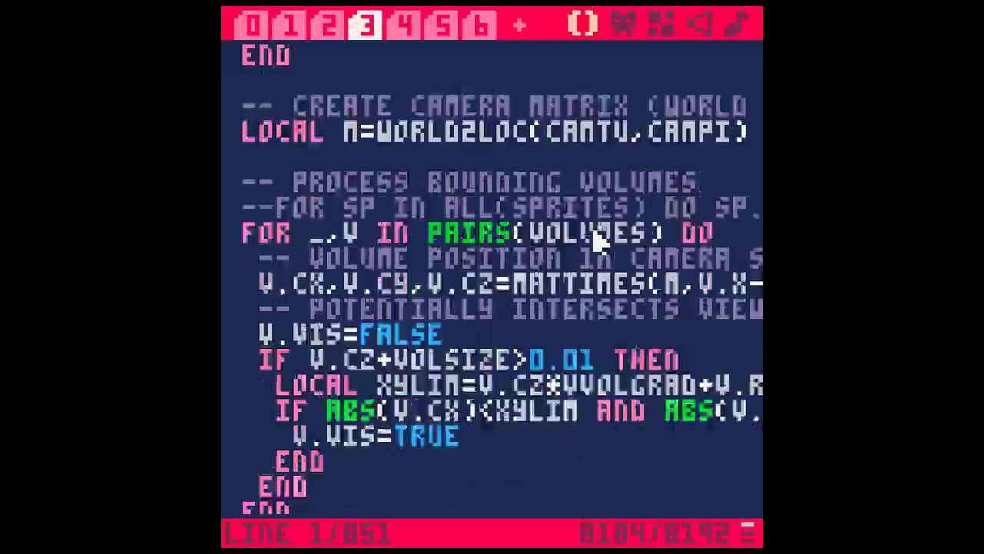
scroll(down, 3)
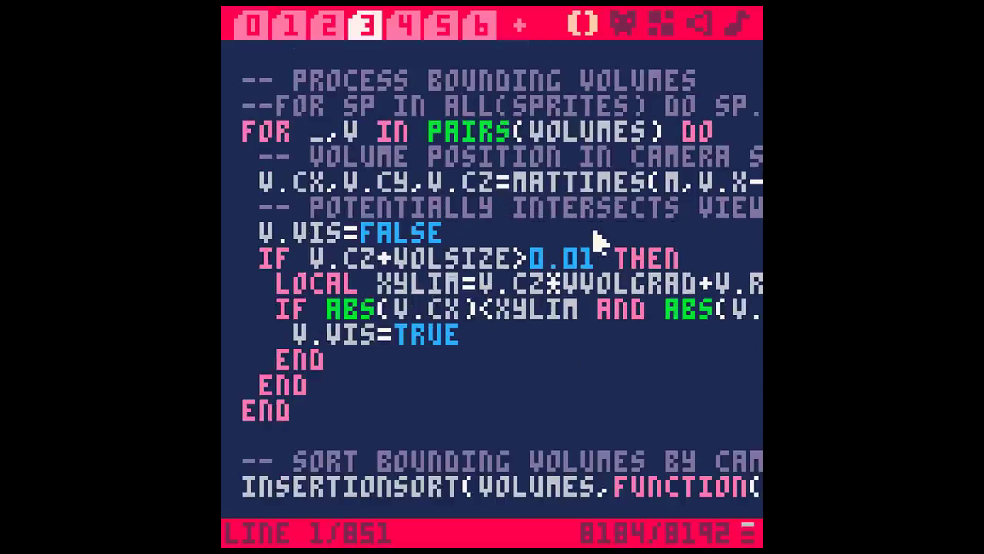
scroll(down, 3)
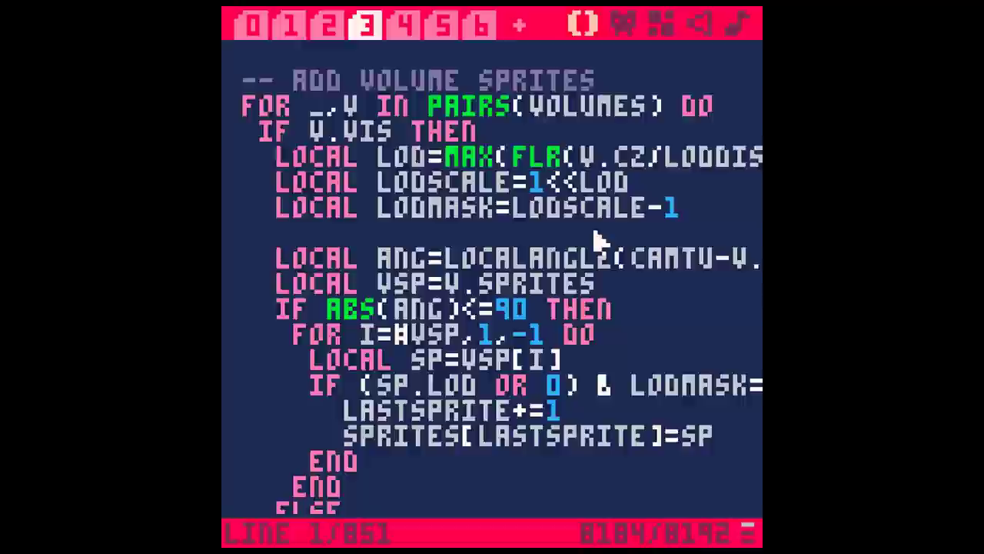
scroll(down, 3)
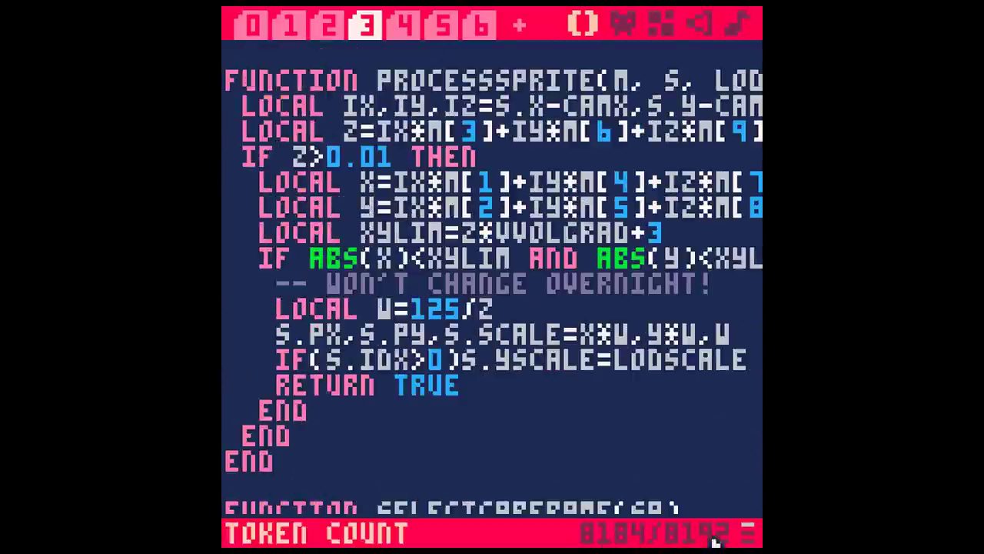
mouse_move(625, 544)
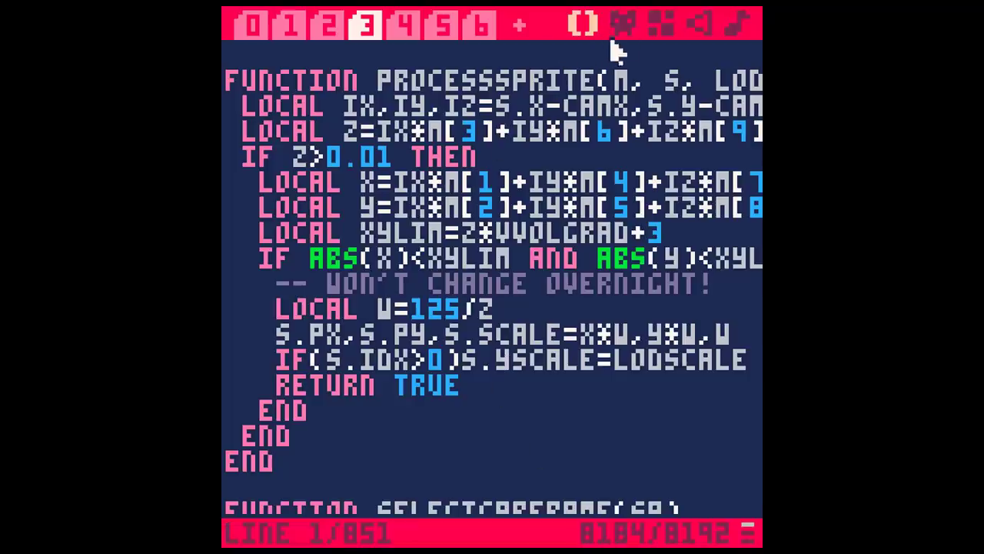
View the racing cart's sprite sheet, sound effects and music pattern 00 in turn
click(622, 23)
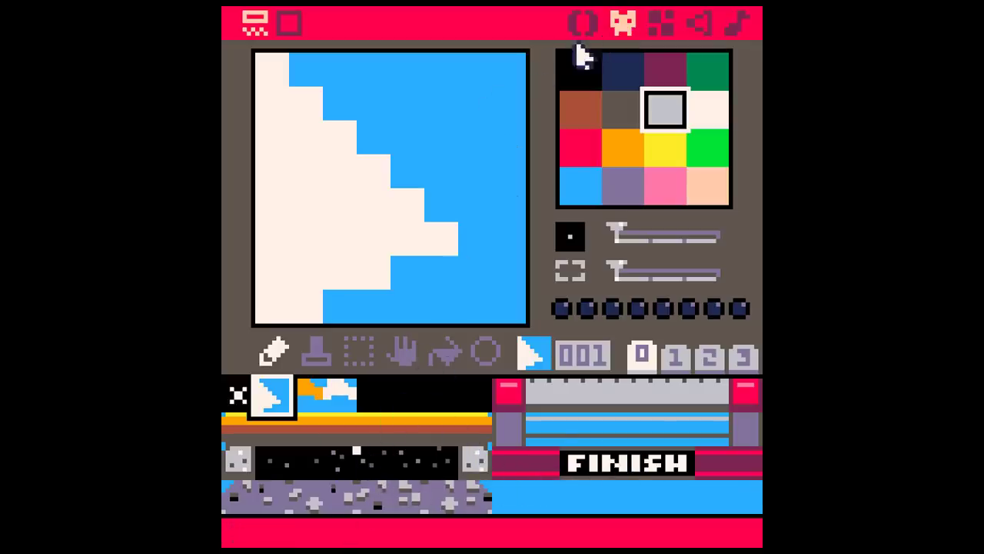
click(660, 24)
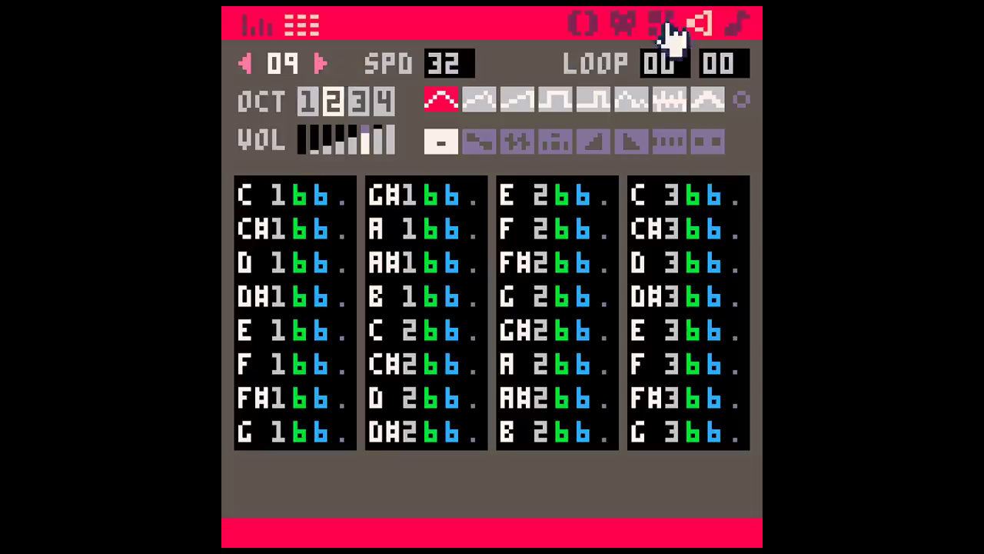
click(663, 22)
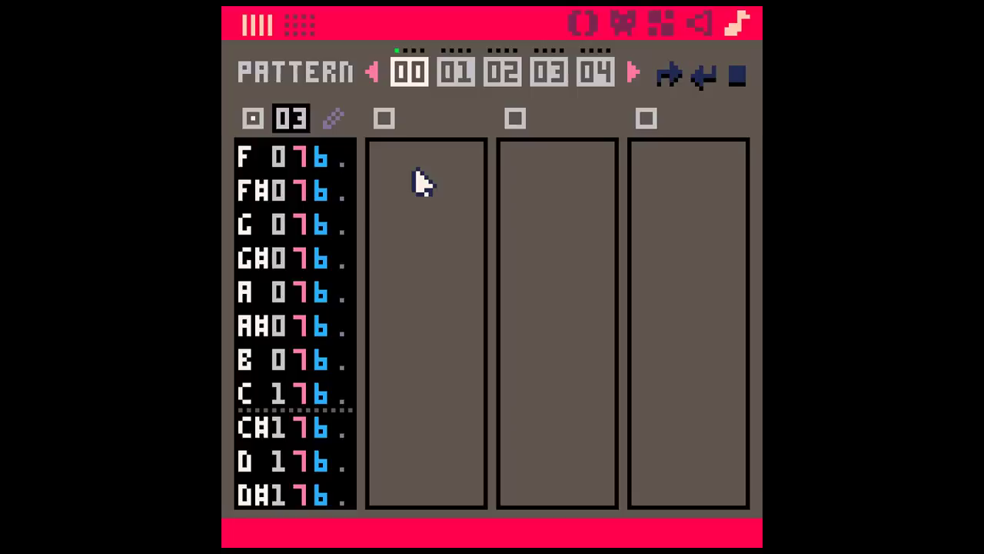
mouse_move(452, 310)
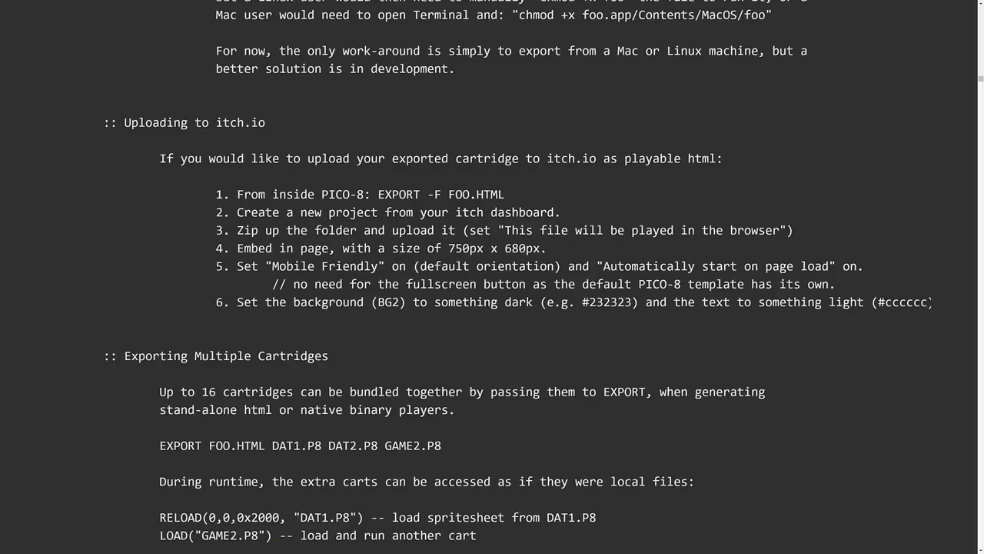
Scroll through the pico8.txt manual from exporting to the changelog, reaching the $14.99 Get PICO-8 section
scroll(down, 3)
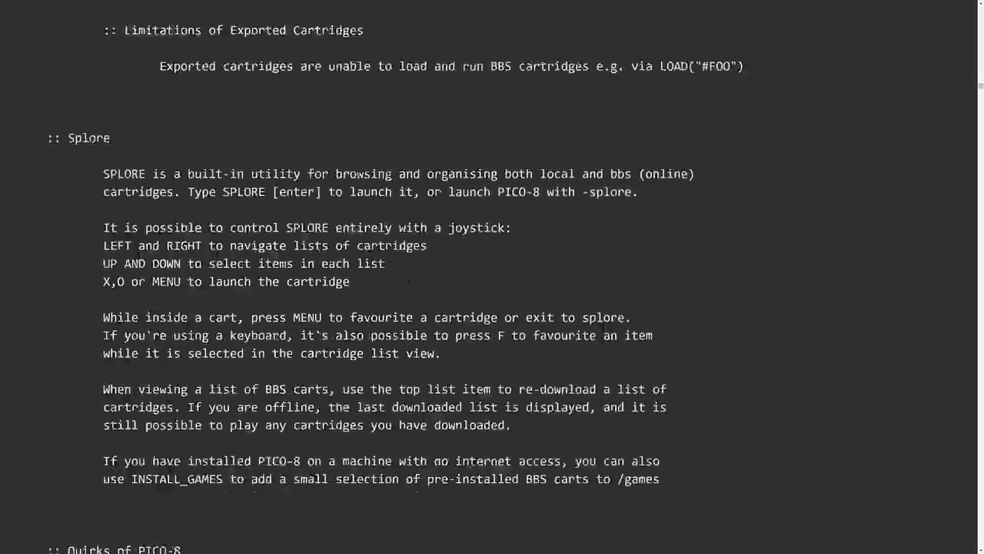
scroll(down, 3)
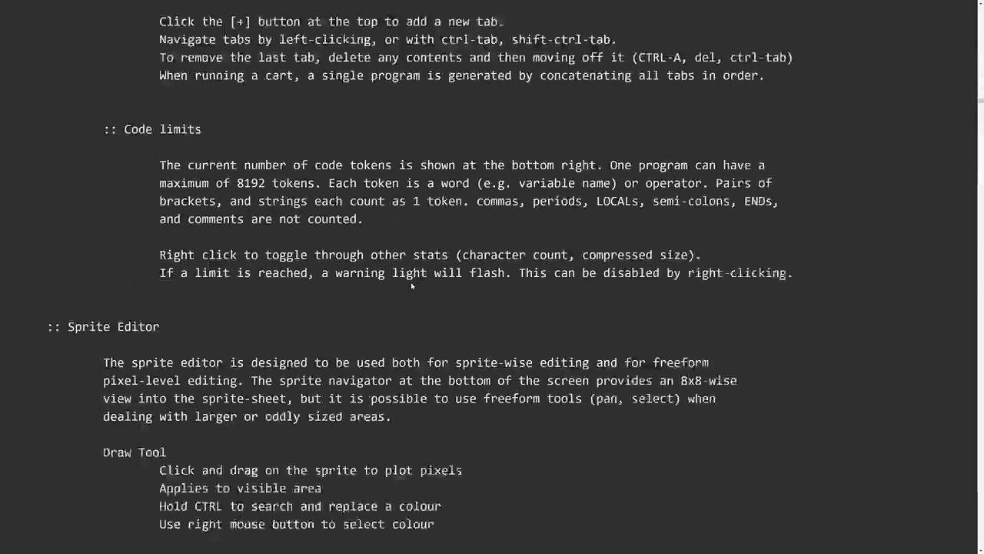
scroll(down, 3)
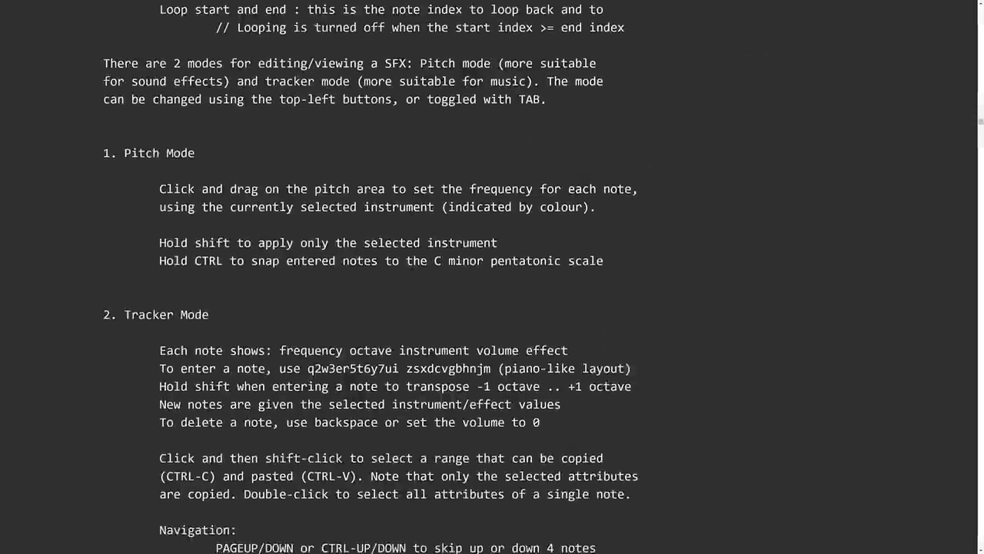
scroll(down, 3)
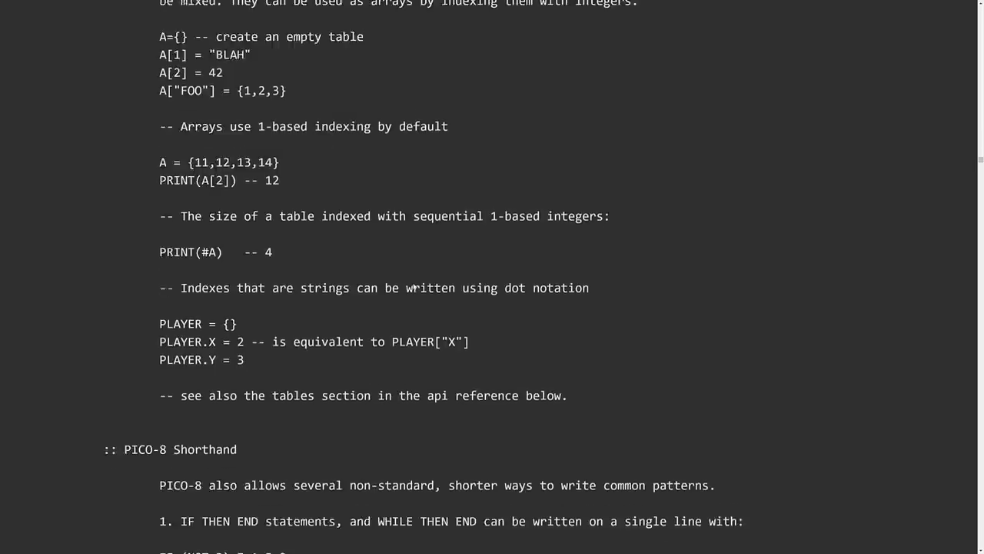
scroll(down, 3)
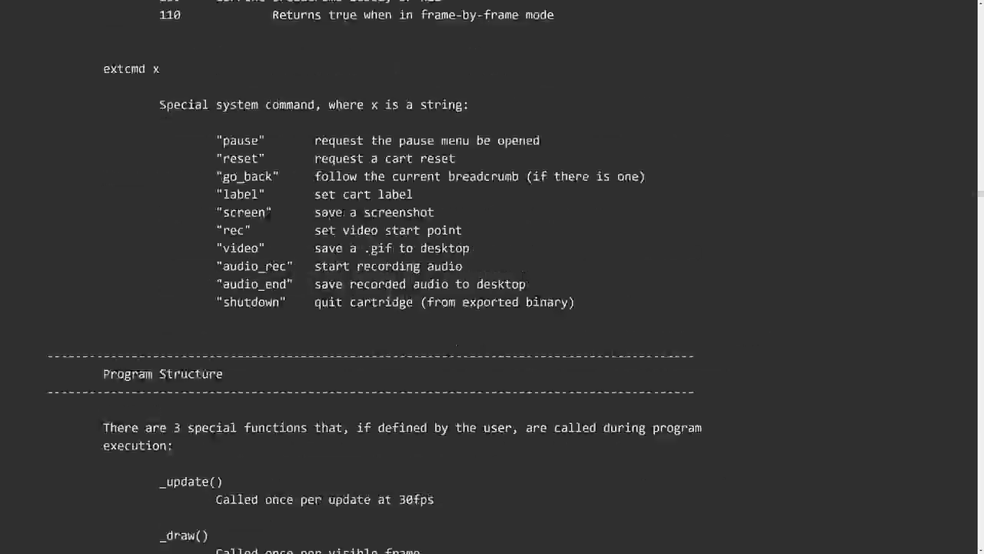
scroll(down, 3)
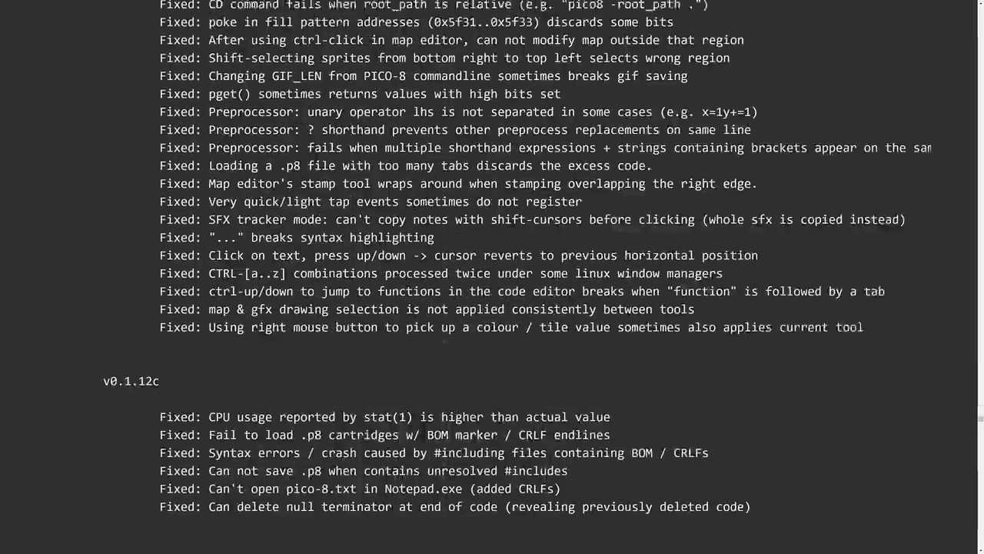
scroll(down, 3)
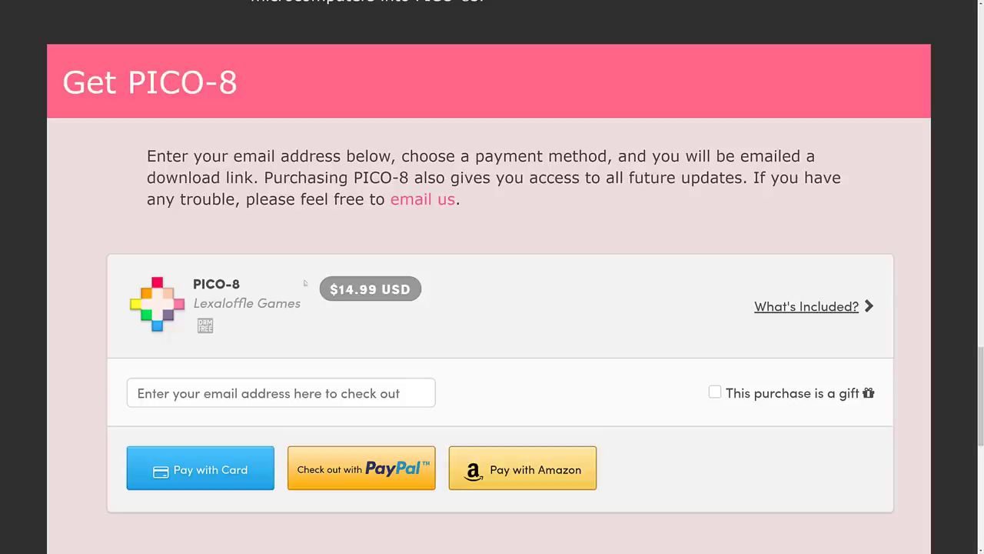
mouse_move(396, 311)
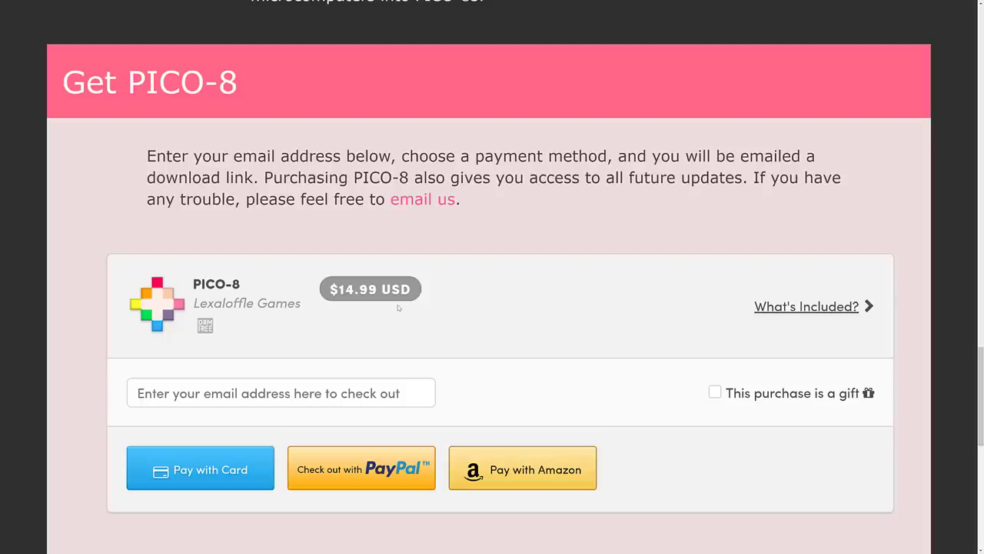